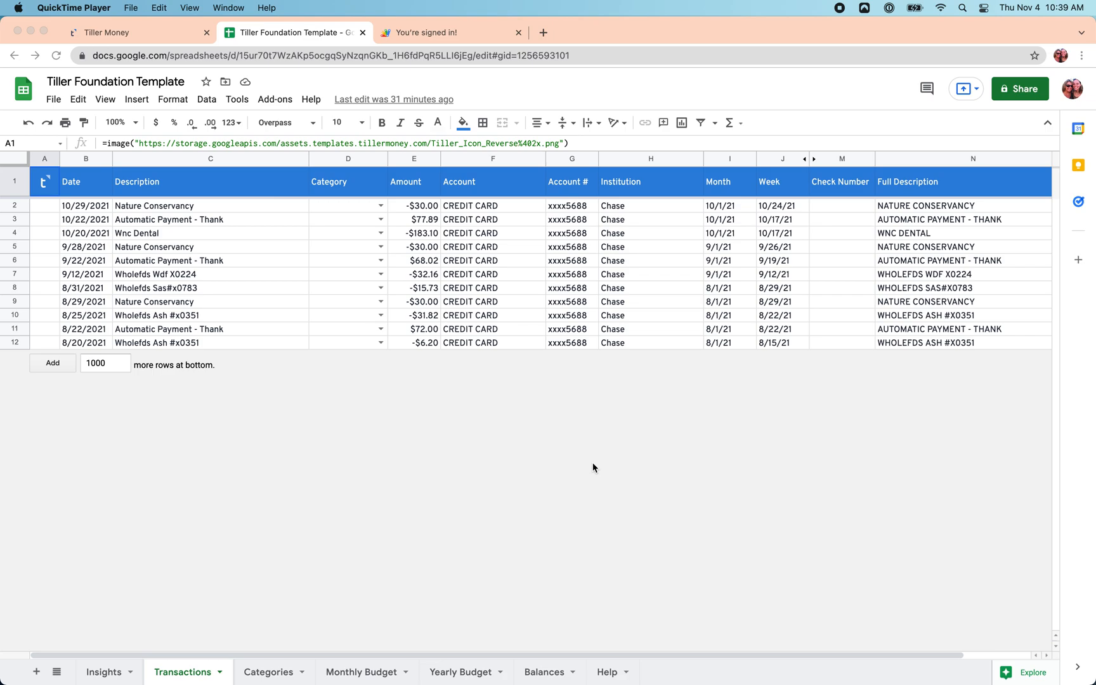
pyautogui.moveTo(302, 493)
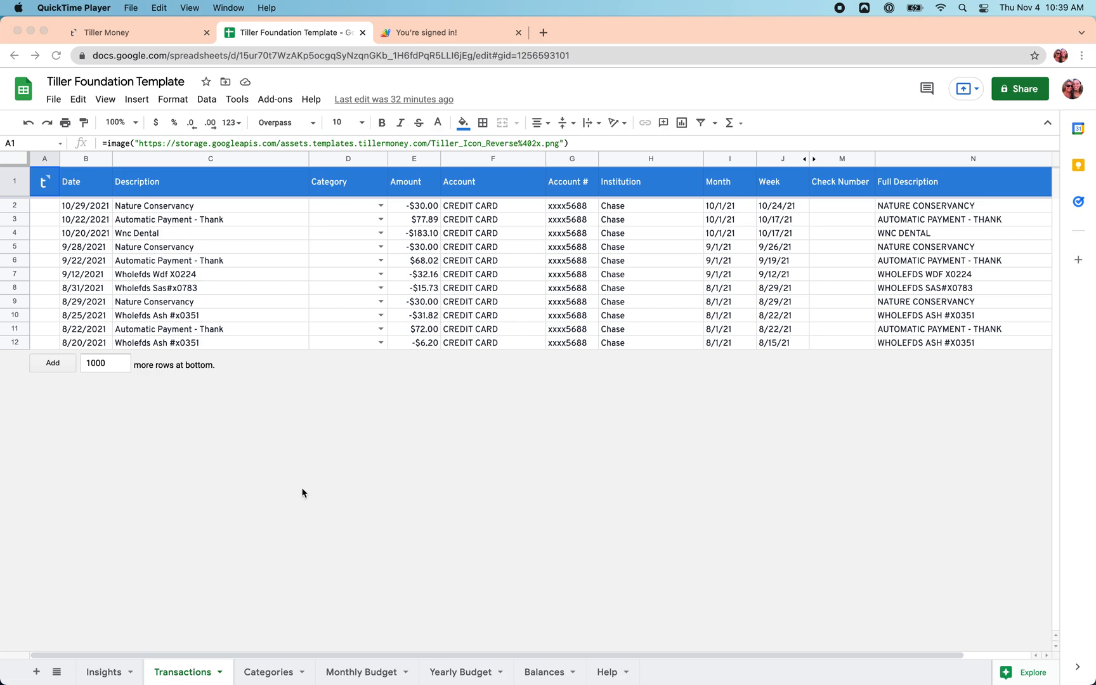
pyautogui.moveTo(262, 649)
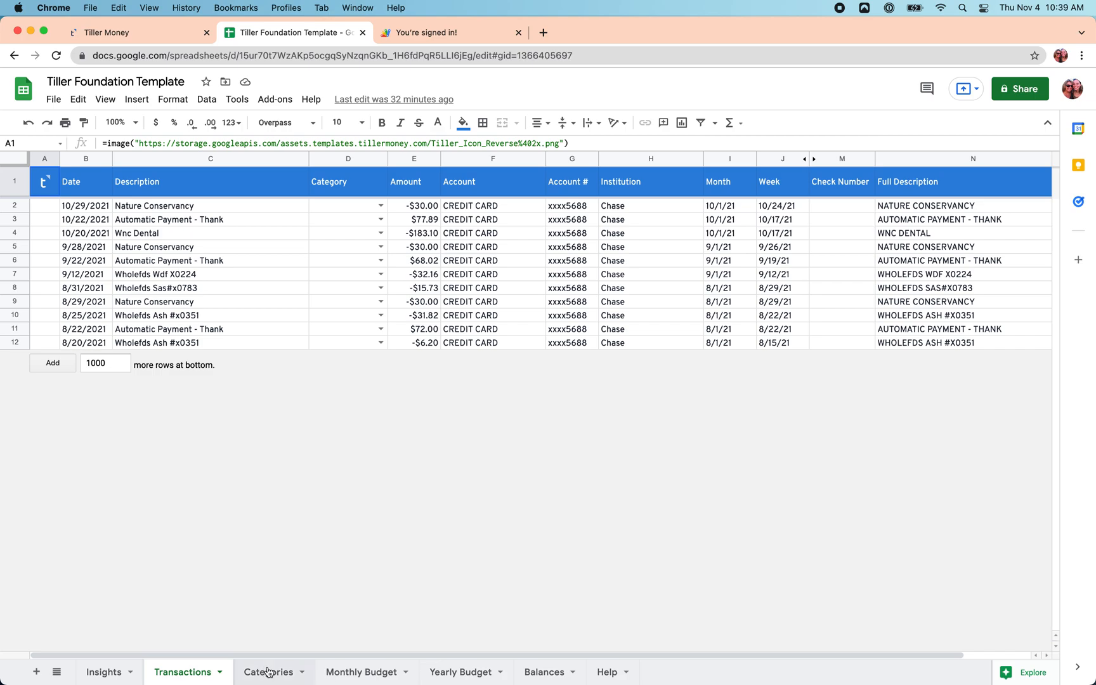
# - Rename the Phone category to 'Cell phone' and add a 'Yoga' category in A22
pyautogui.click(268, 672)
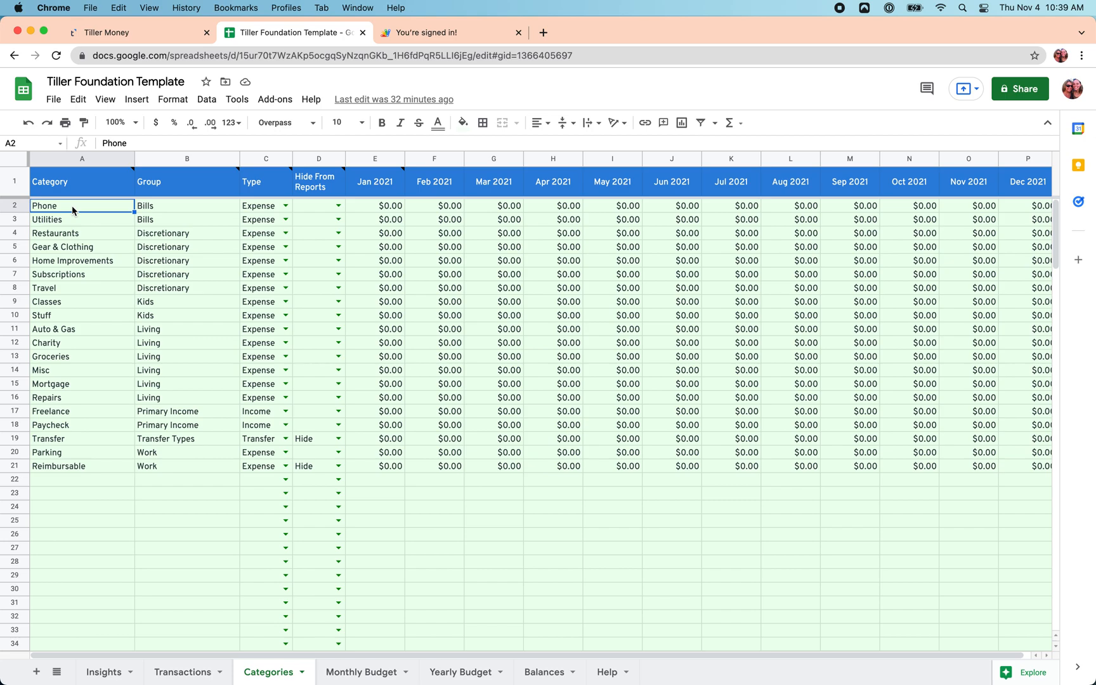
pyautogui.write('Cell ph')
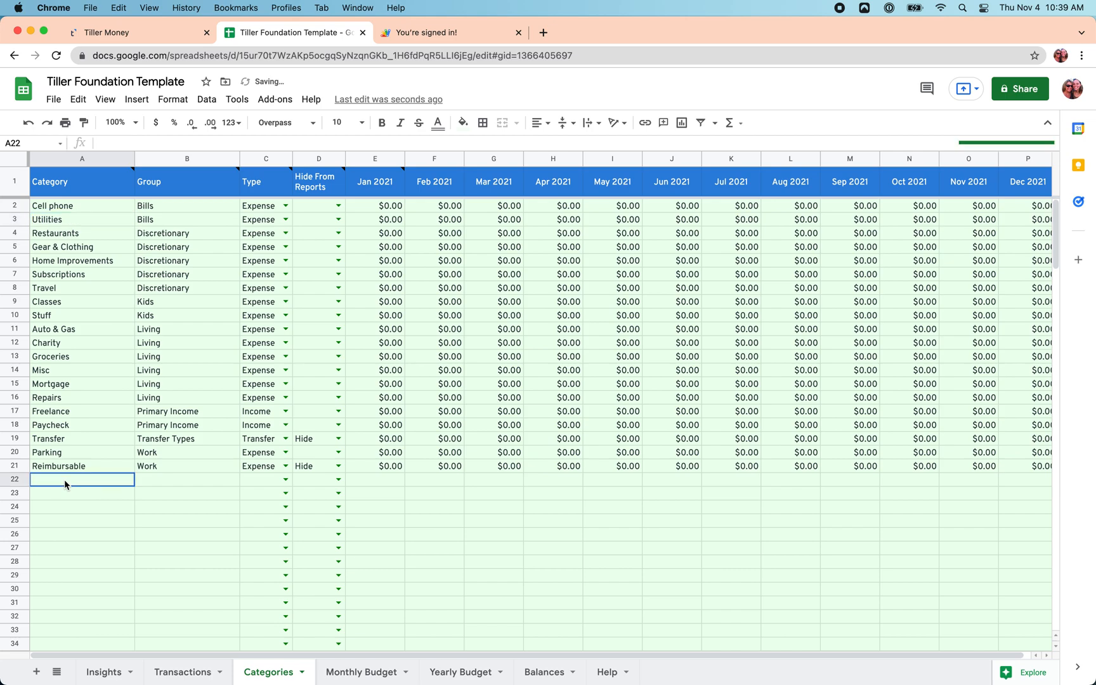
pyautogui.write('Yoga')
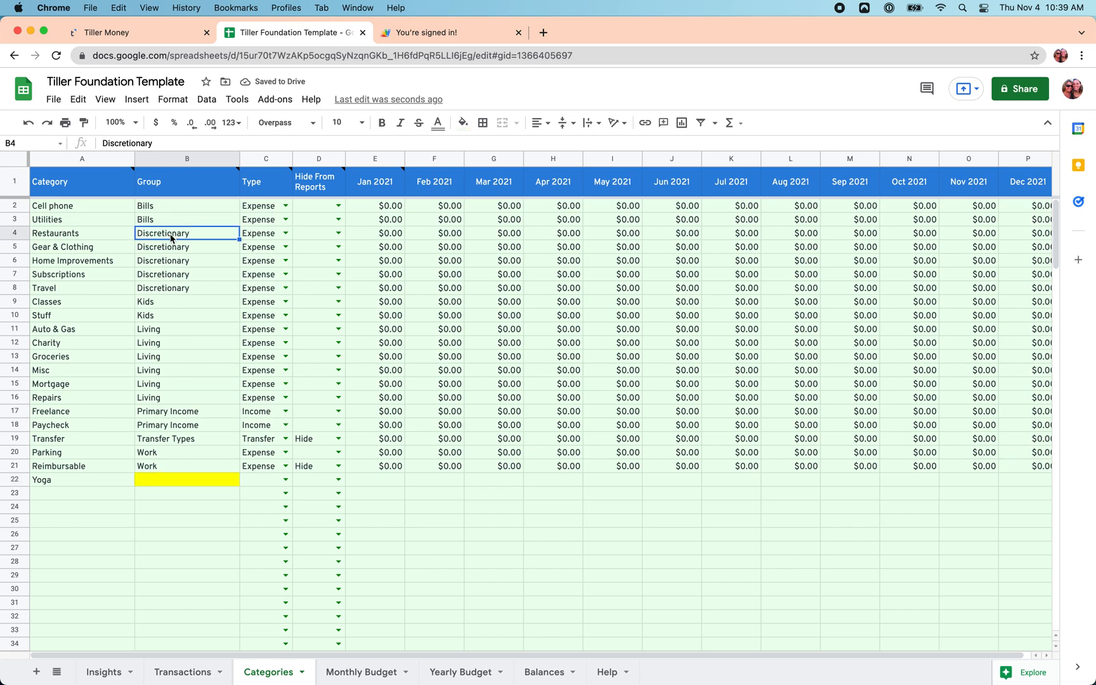
# - Give the Yoga category the group 'Wellness' and the type Expense
pyautogui.moveTo(171, 234); pyautogui.dragTo(171, 288)
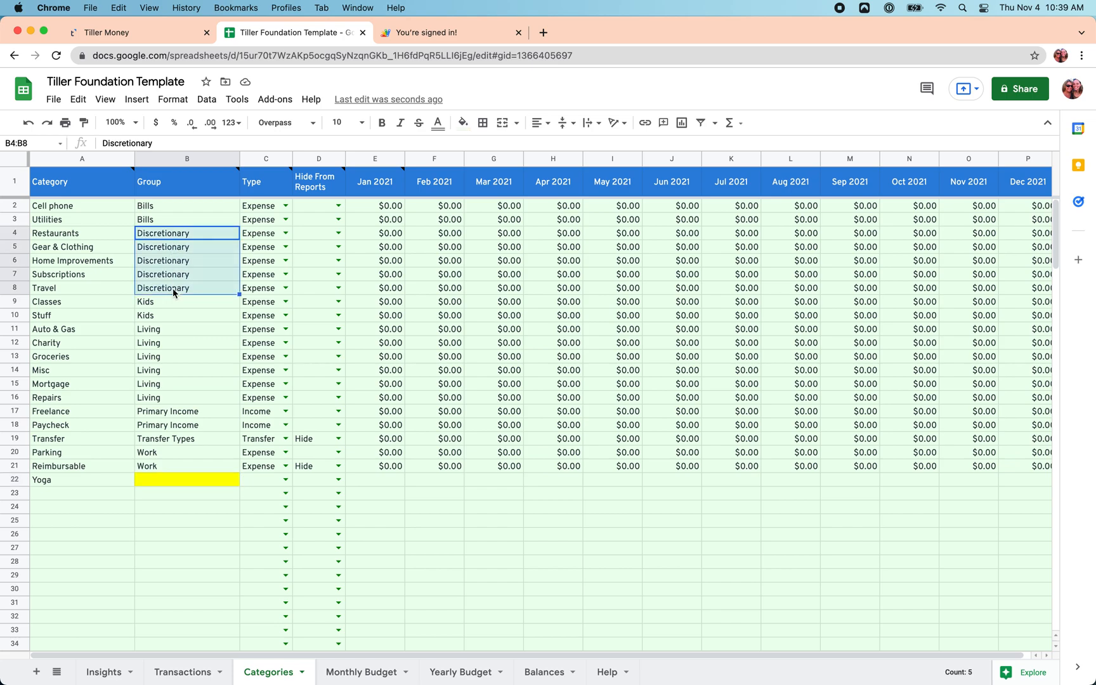
pyautogui.moveTo(92, 234)
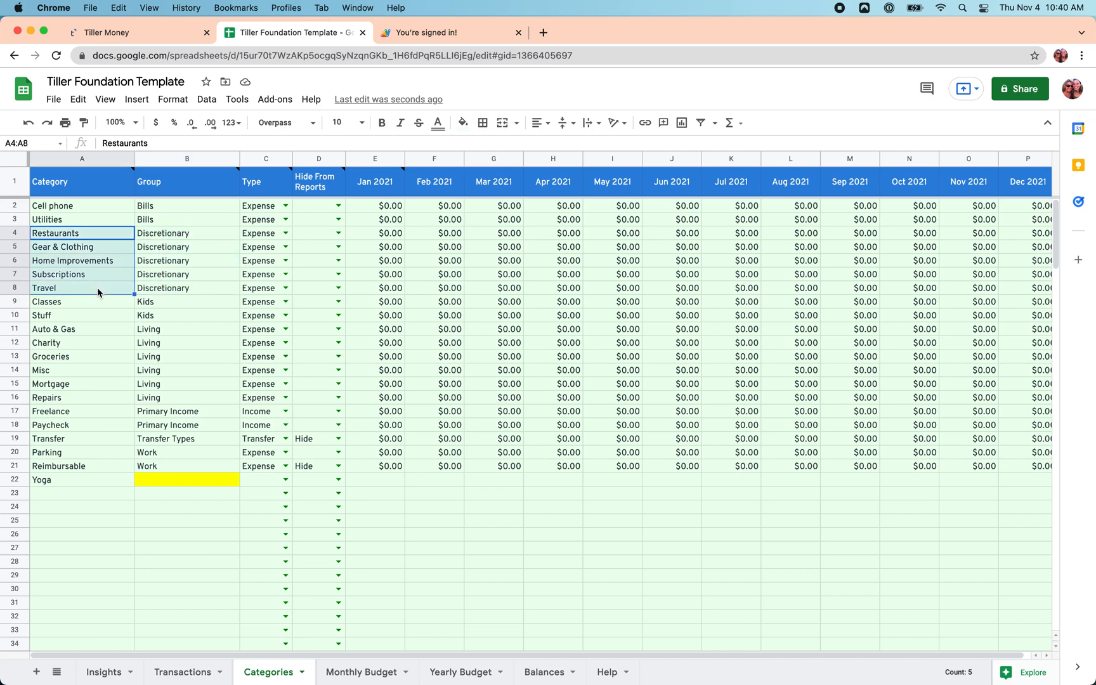
pyautogui.moveTo(161, 481)
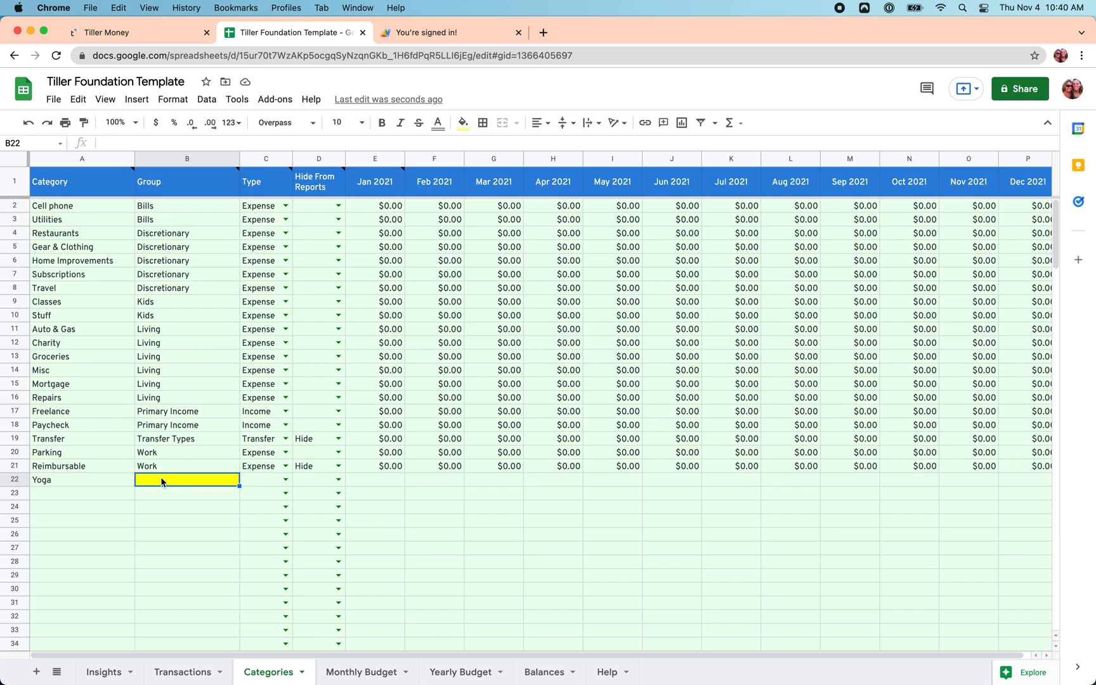
pyautogui.write('Wellnes')
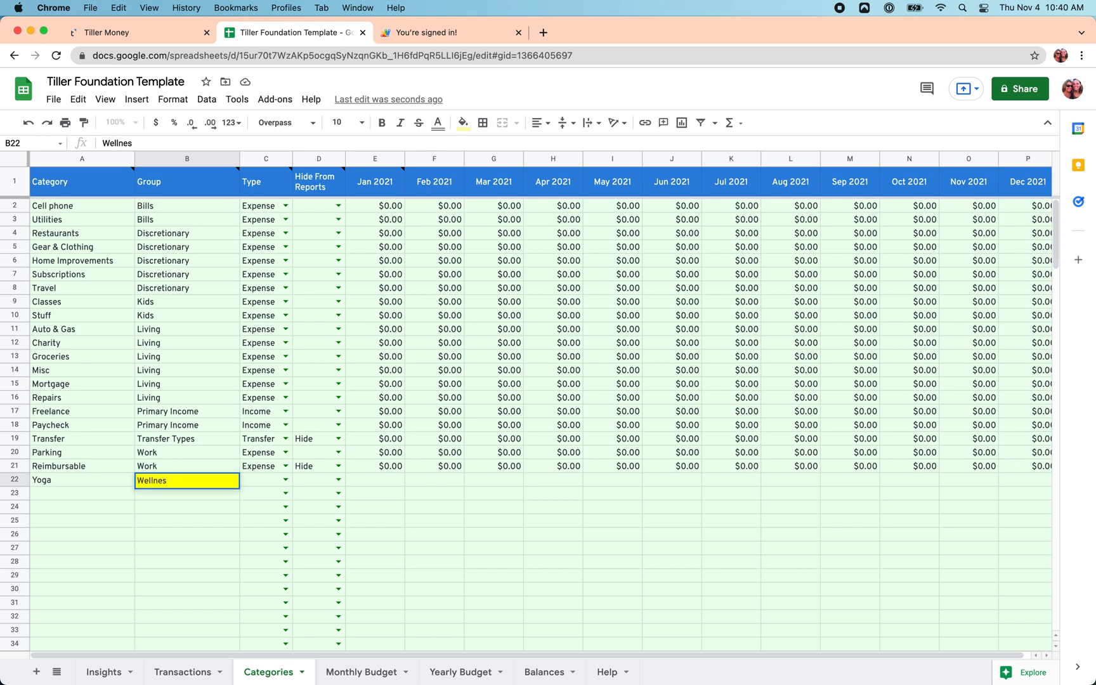
pyautogui.click(286, 480)
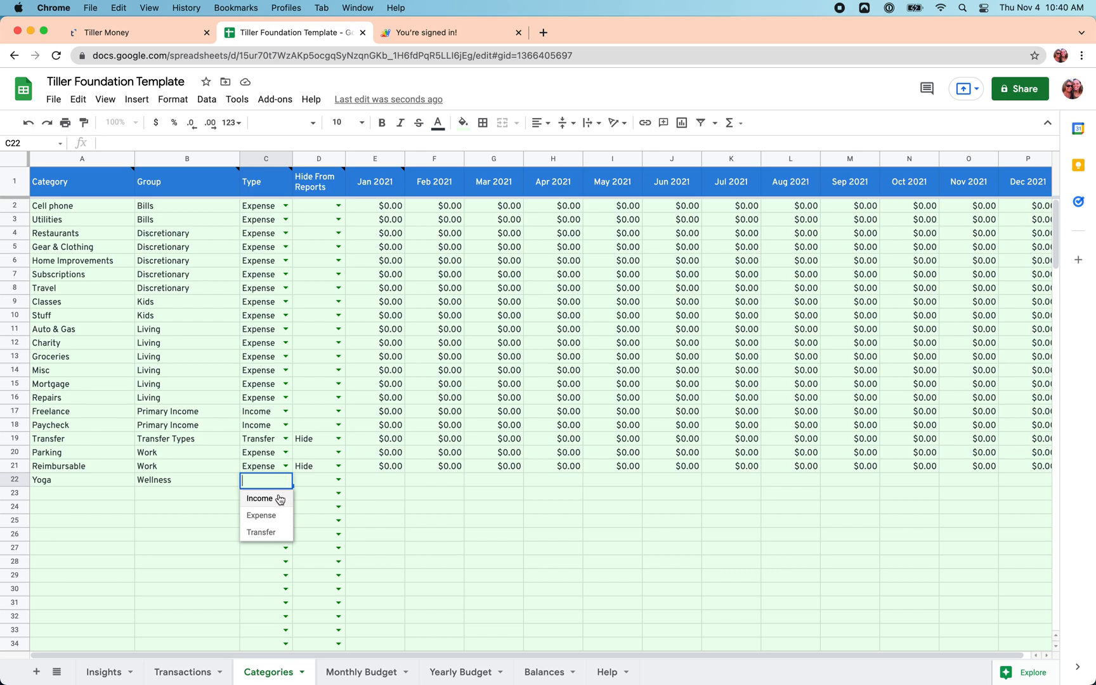
pyautogui.moveTo(264, 531)
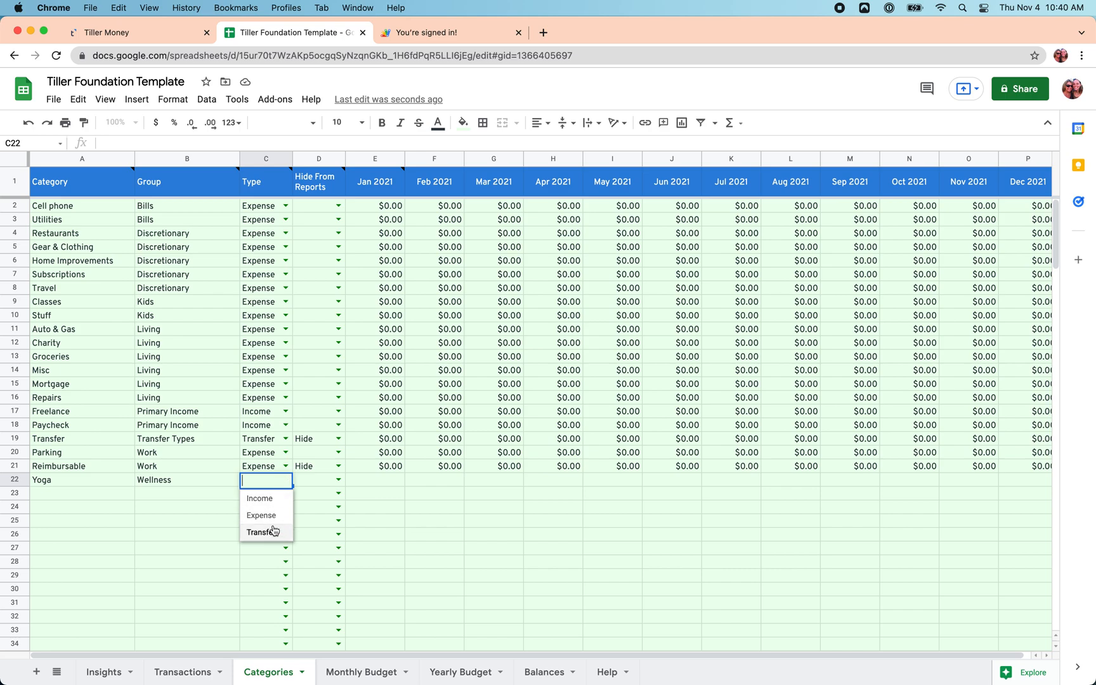
pyautogui.click(261, 515)
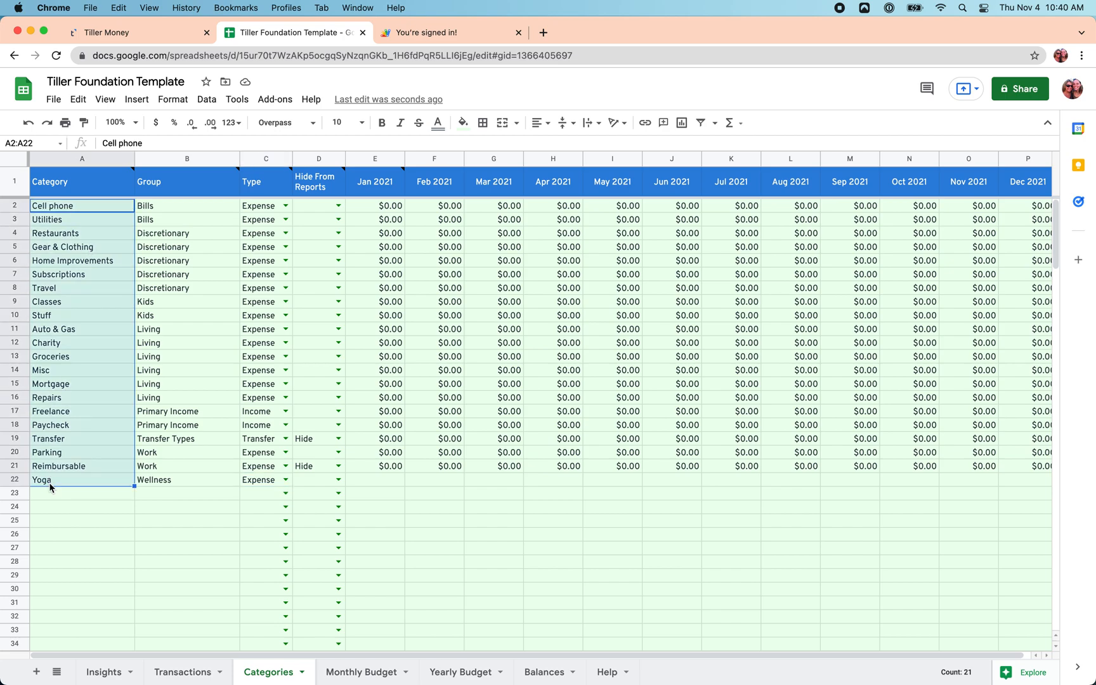
# - Rename the Freelance category in A17 to 'Side hustle'
pyautogui.click(50, 411)
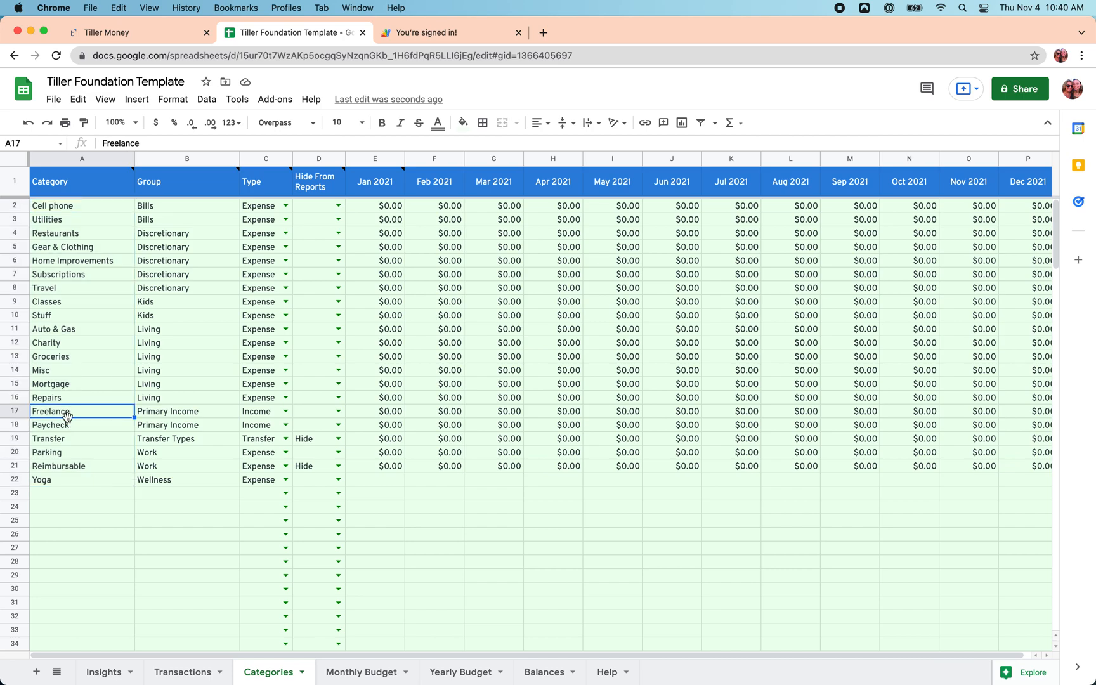
pyautogui.write('side')
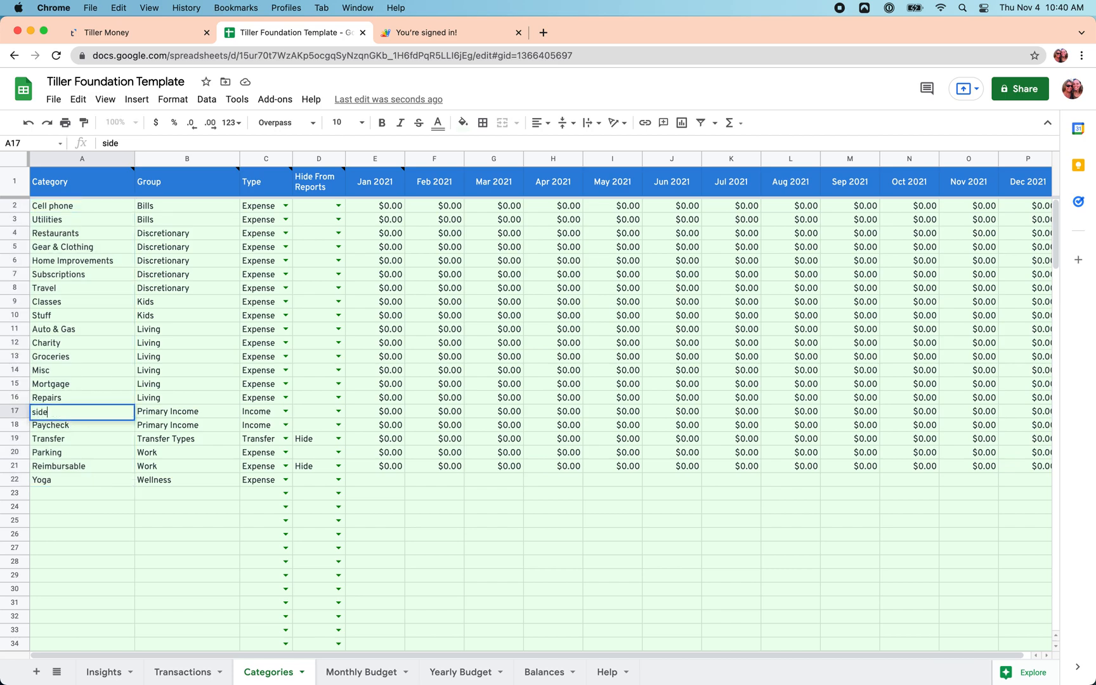
pyautogui.write('Side hustle')
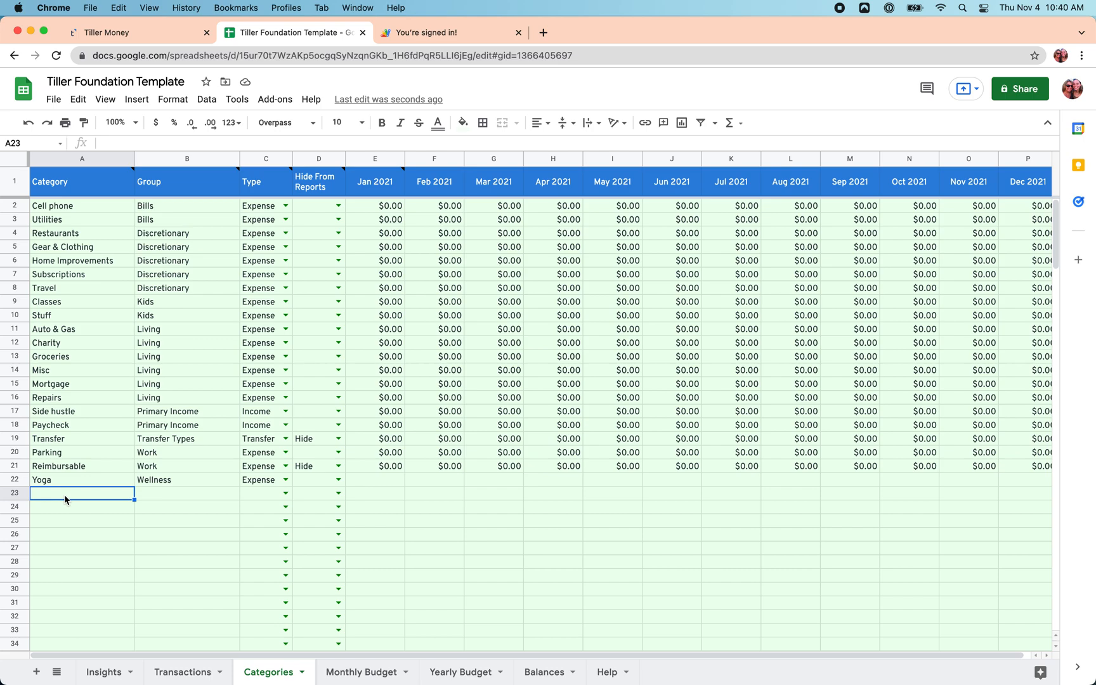
pyautogui.moveTo(172, 628)
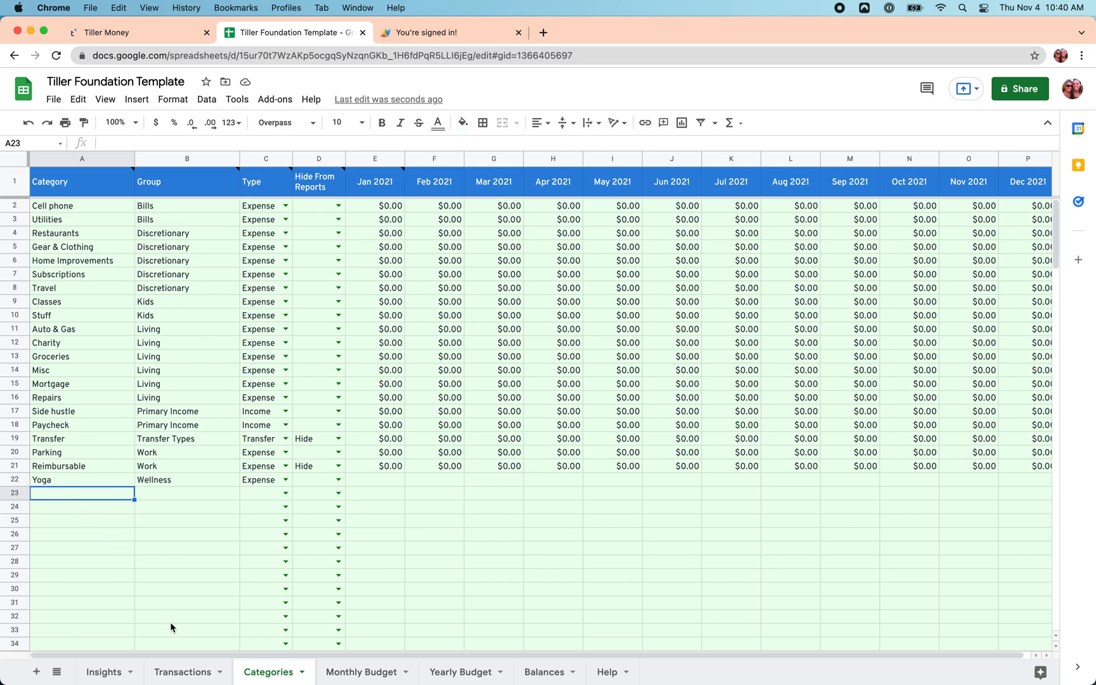
# - On Transactions, set Nature Conservancy to Charity and Automatic Payment - Thank to Transfer
pyautogui.click(182, 672)
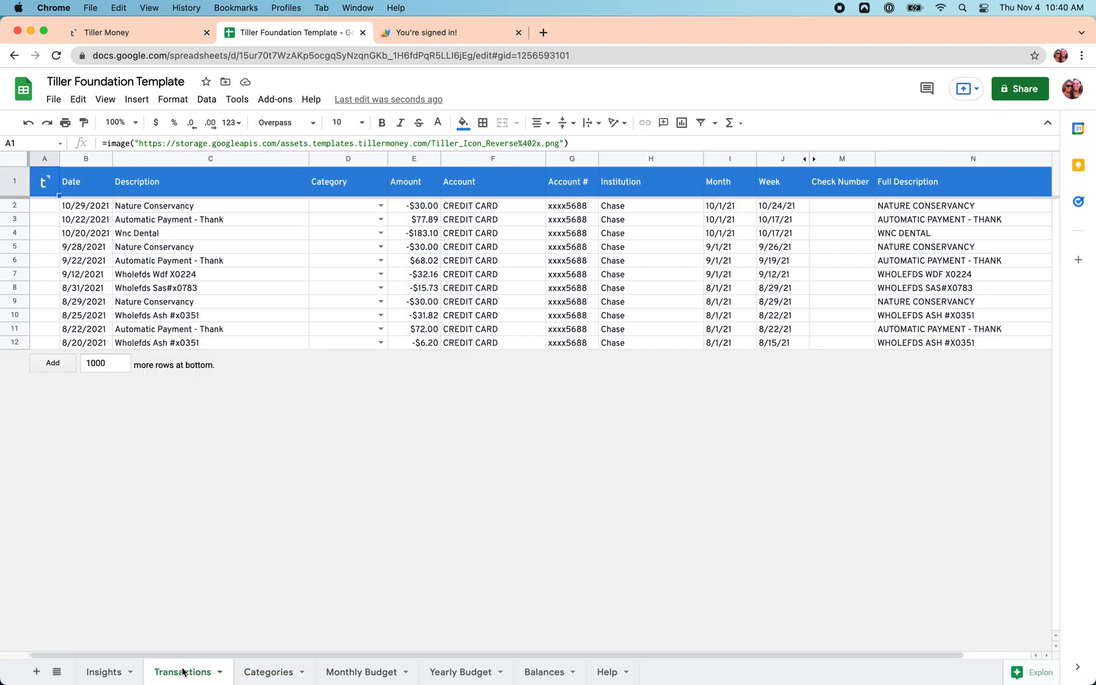
pyautogui.moveTo(355, 282)
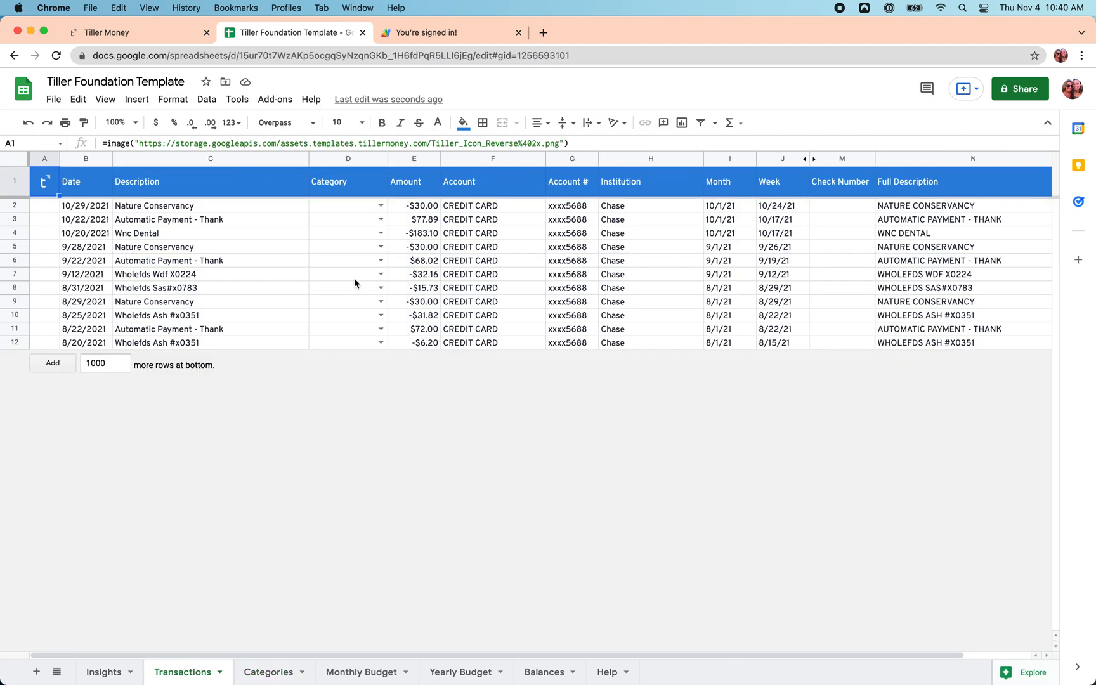
pyautogui.click(379, 205)
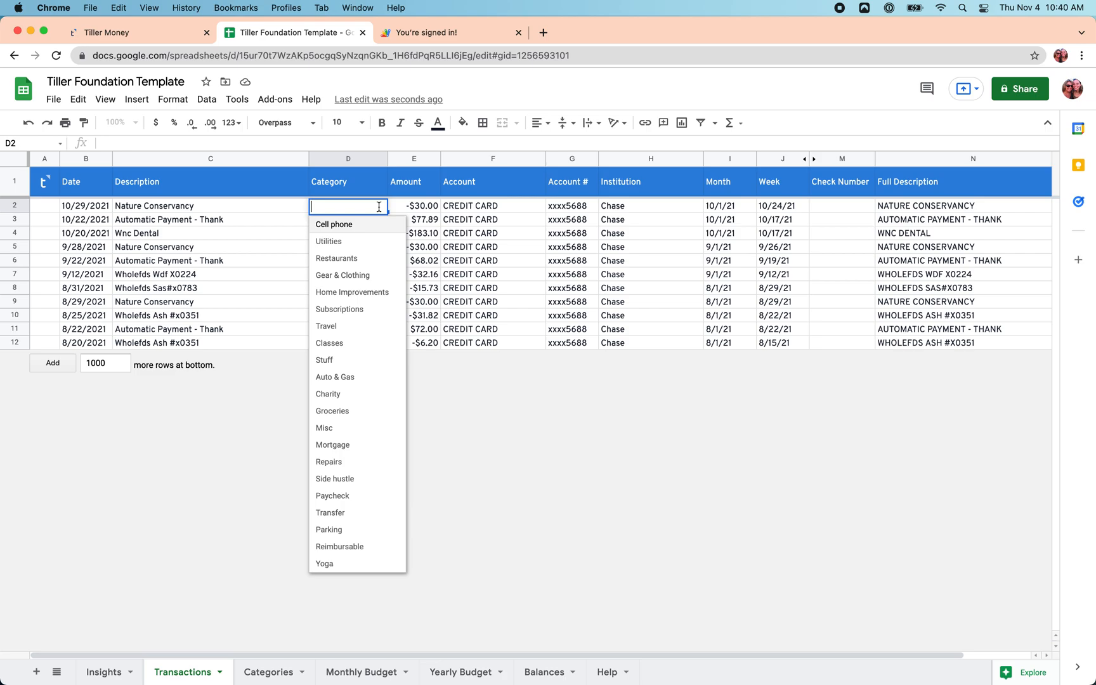
pyautogui.moveTo(351, 292)
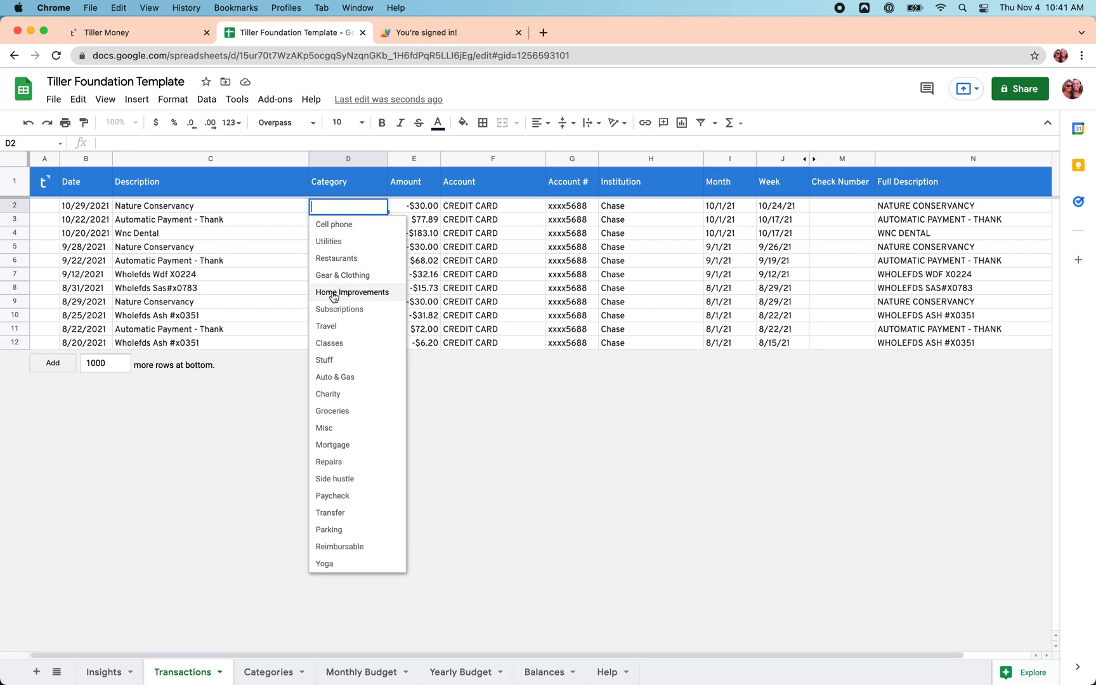
pyautogui.moveTo(332, 410)
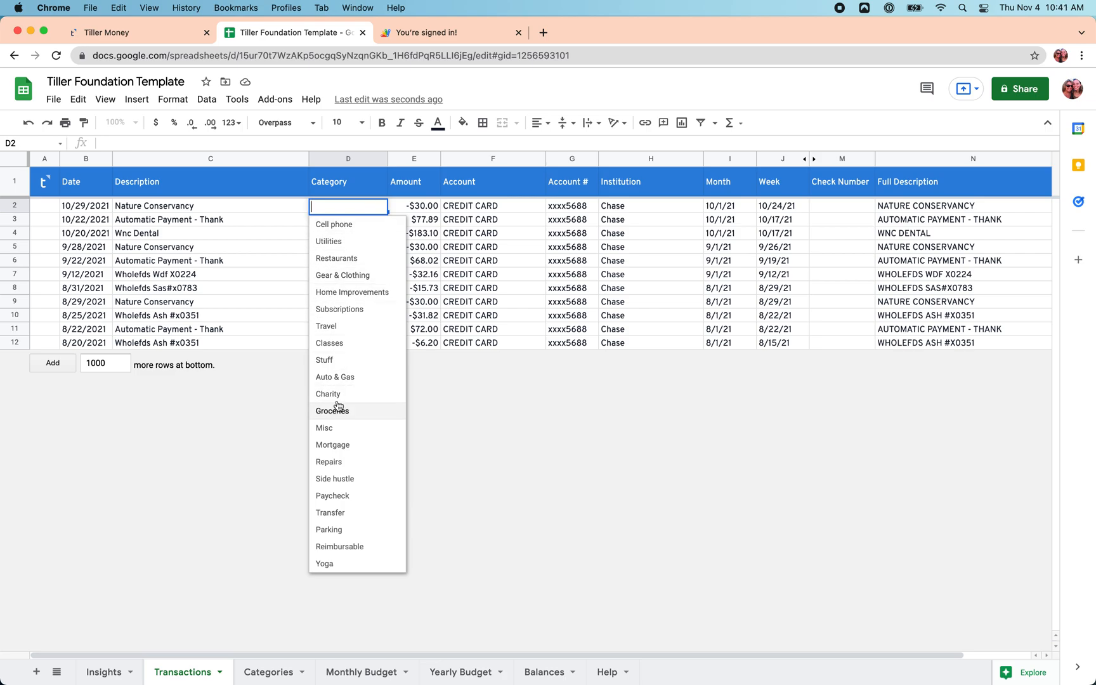
pyautogui.click(327, 394)
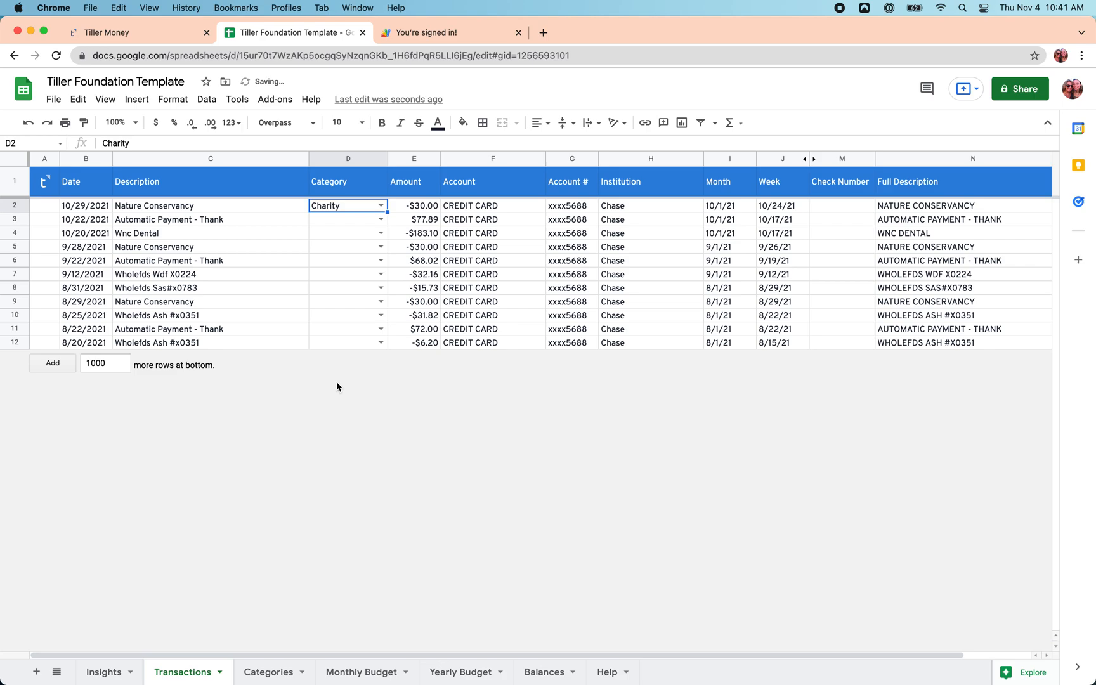
pyautogui.write('tran')
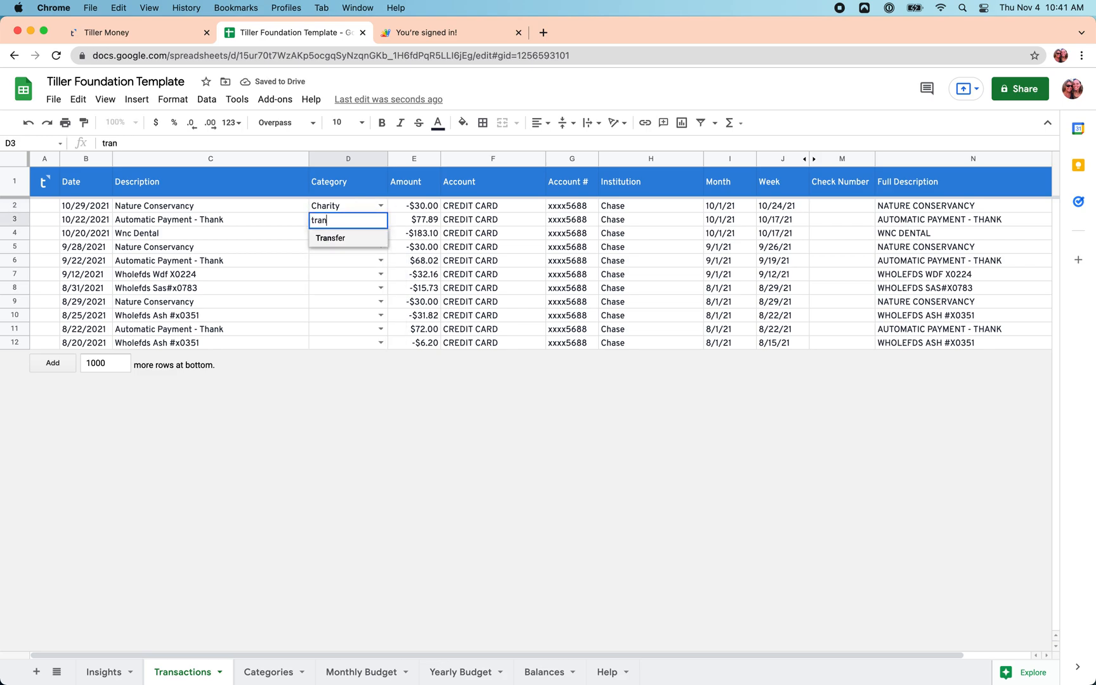
pyautogui.moveTo(332, 245)
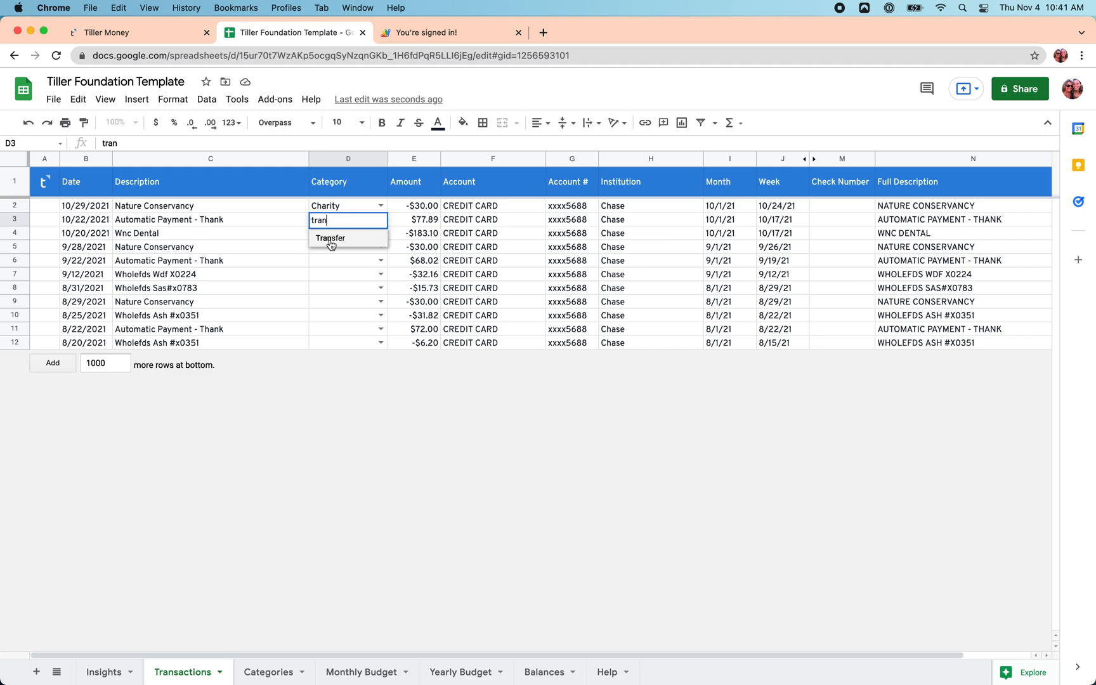
pyautogui.click(329, 238)
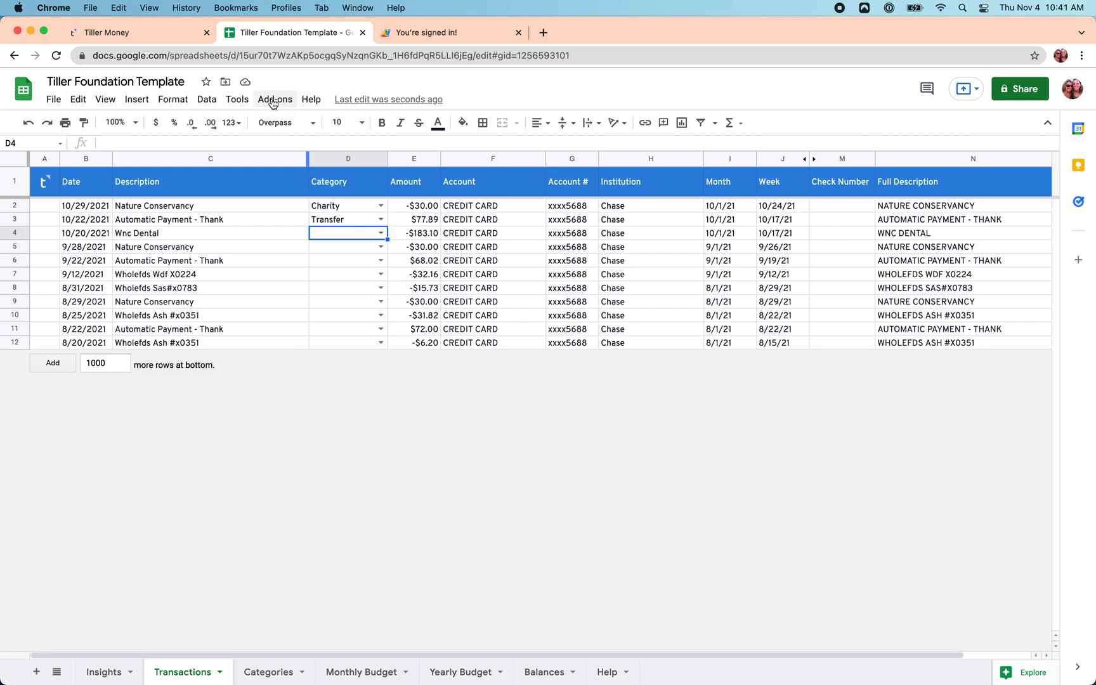
# - Open the Tiller Money Feeds sidebar from the Add-ons menu
pyautogui.click(274, 99)
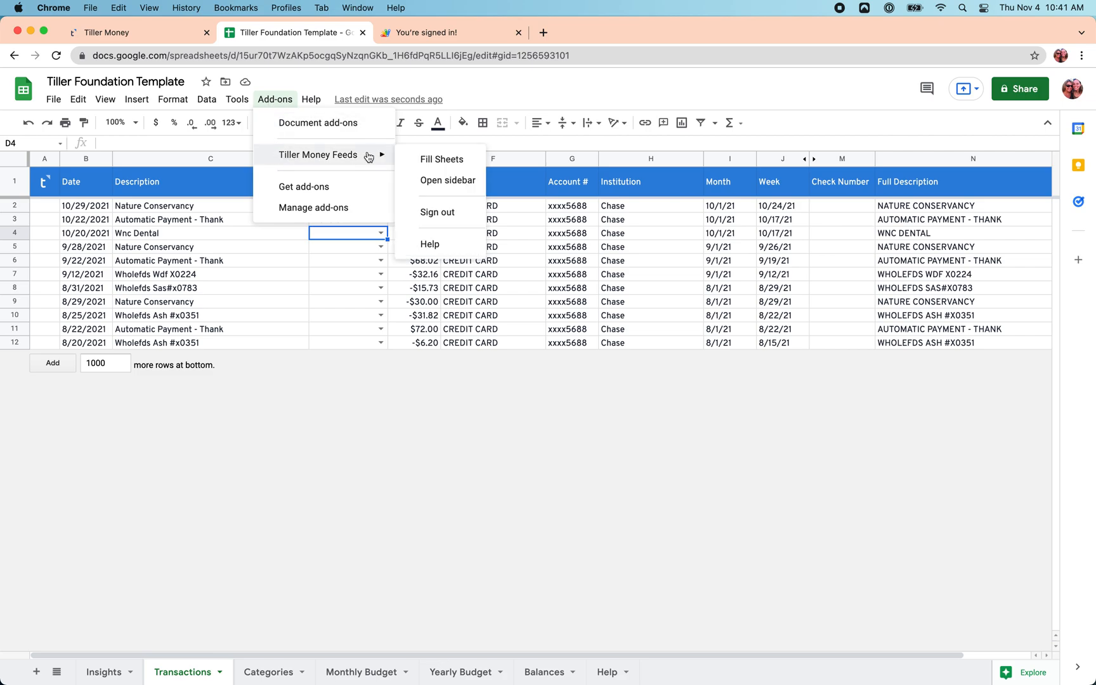
pyautogui.click(441, 158)
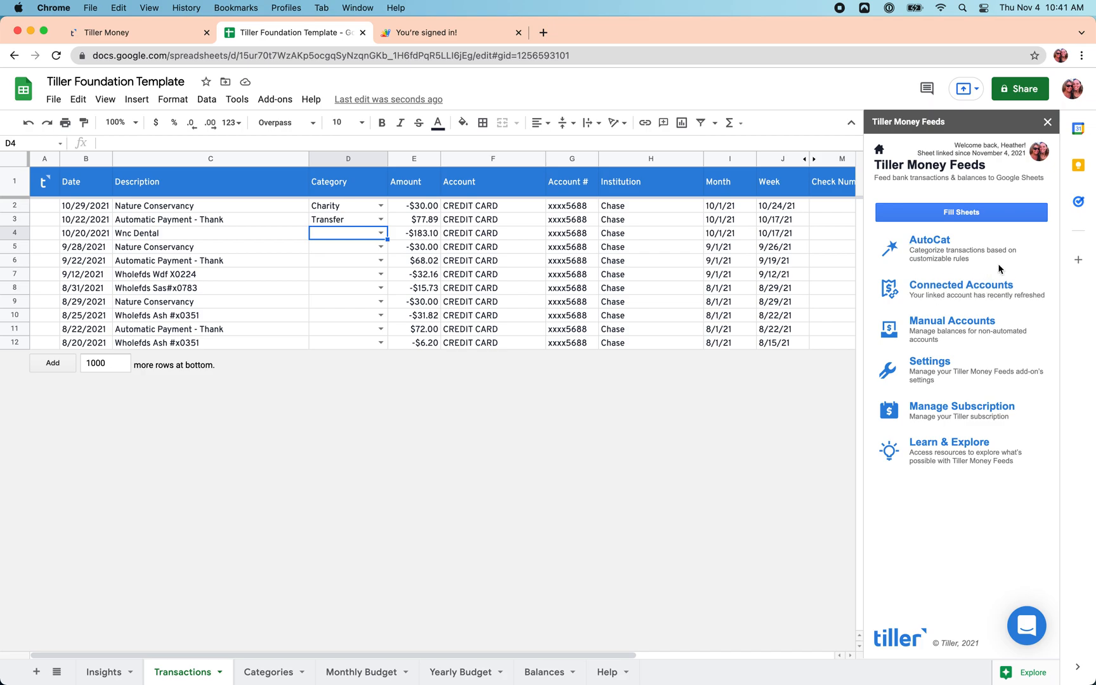
# - Install AutoCat and request suggested rules from the past 90 days
pyautogui.click(929, 239)
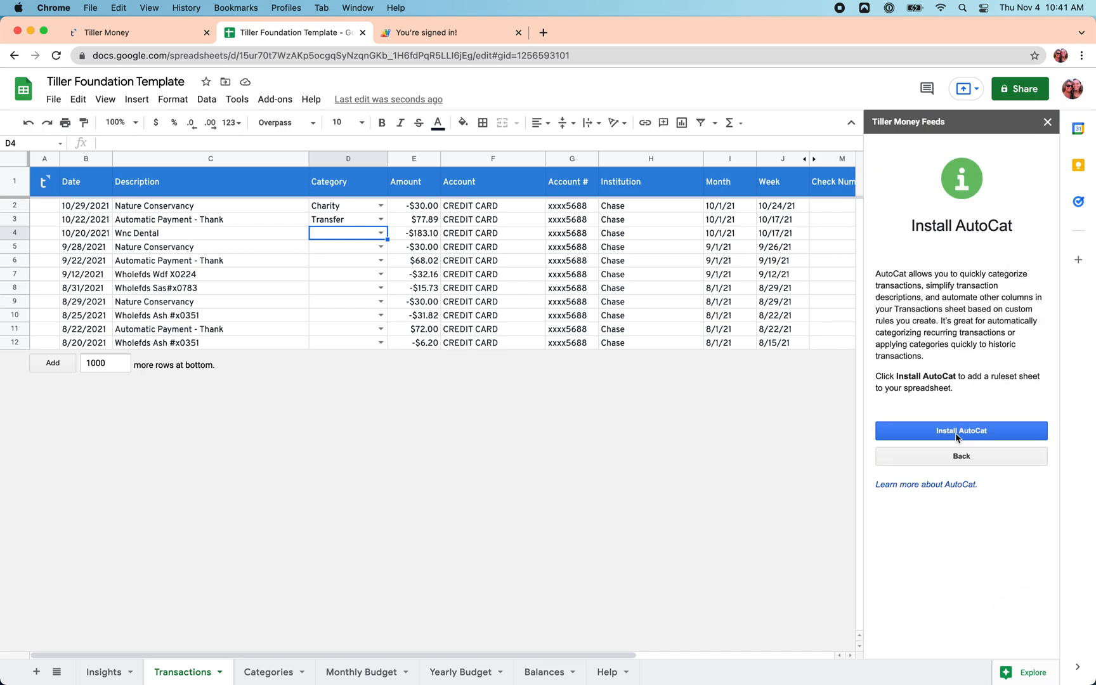
pyautogui.click(960, 431)
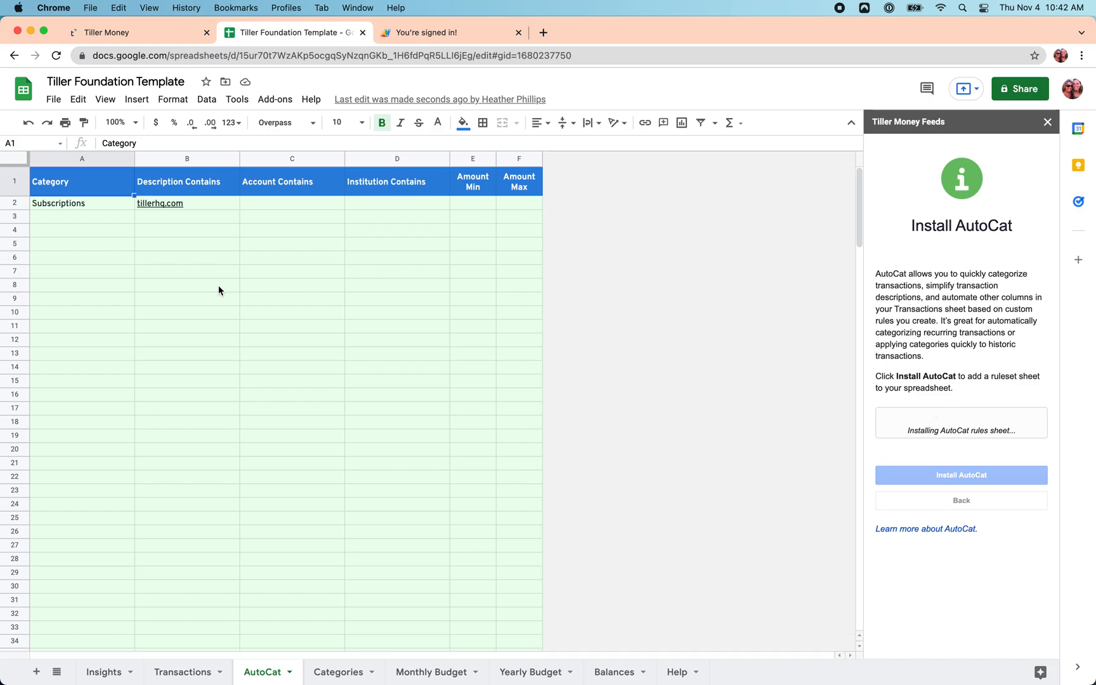
pyautogui.click(961, 475)
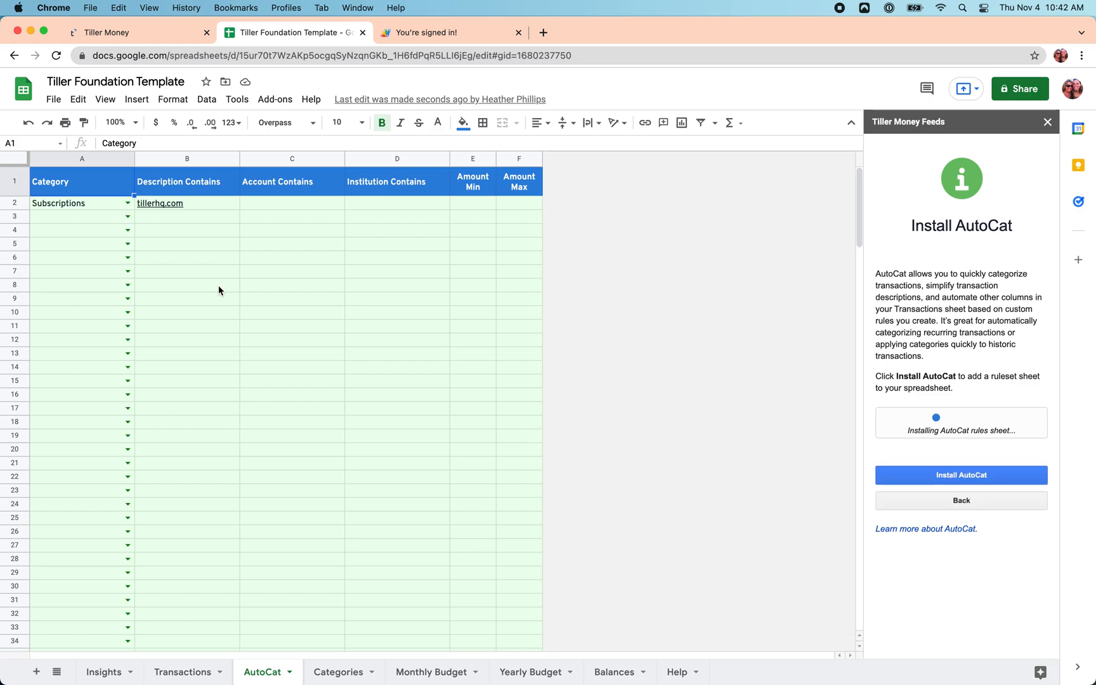
pyautogui.click(960, 475)
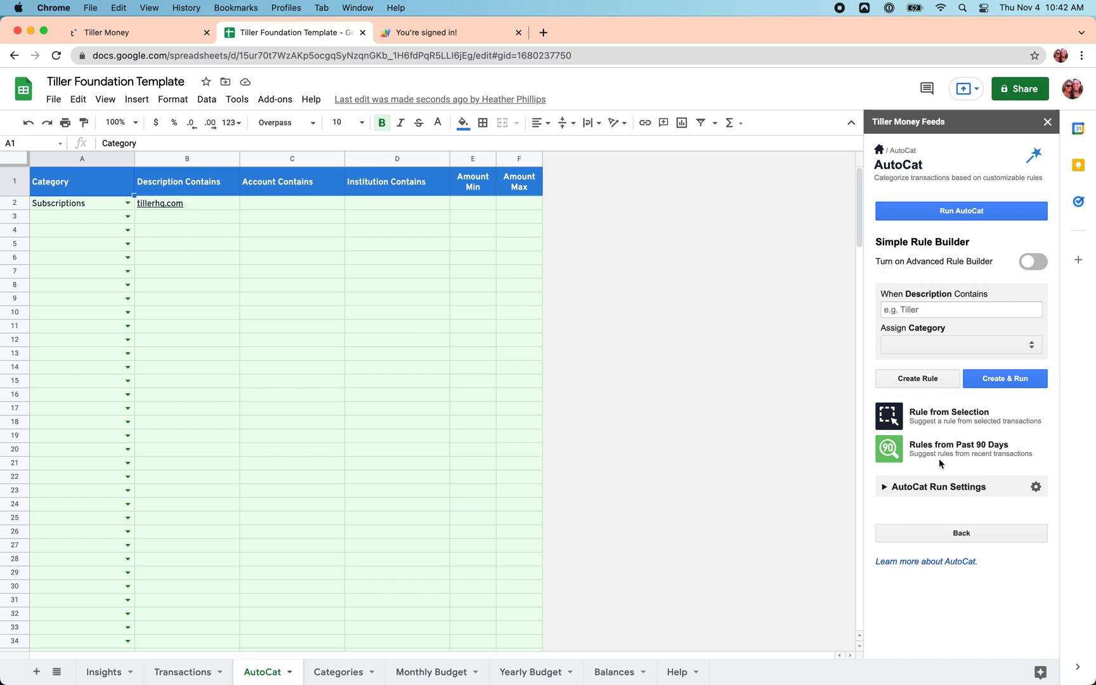
pyautogui.moveTo(888, 451)
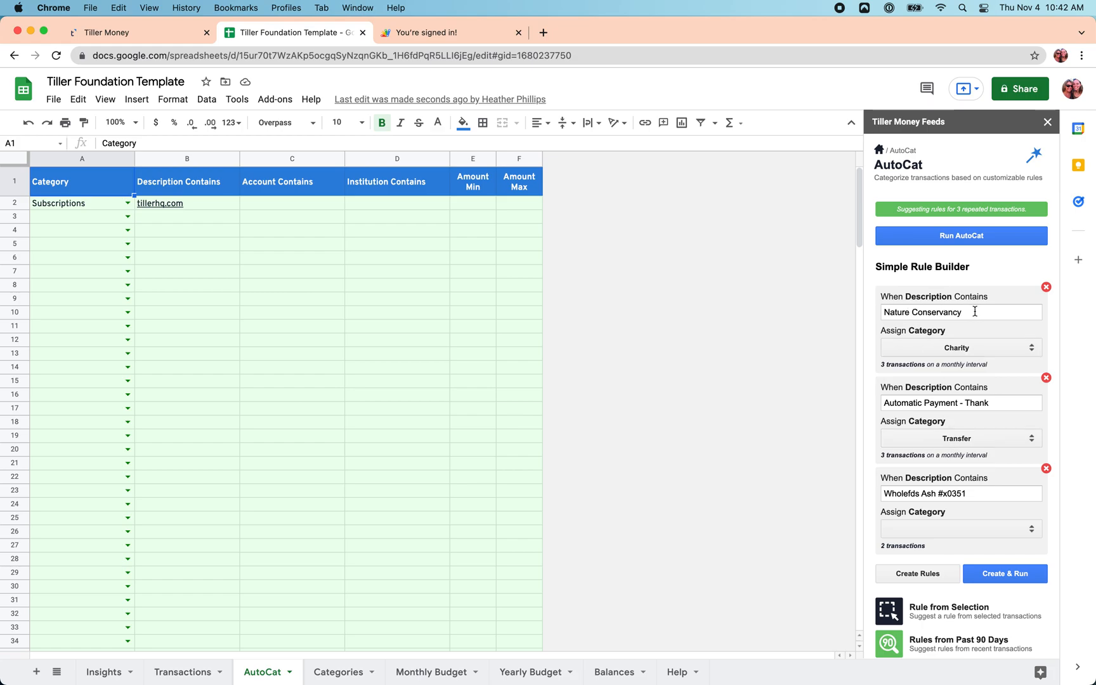
# - Confirm the Nature Conservancy rule keeps Charity and begin editing the Wholefds rule
pyautogui.click(960, 312)
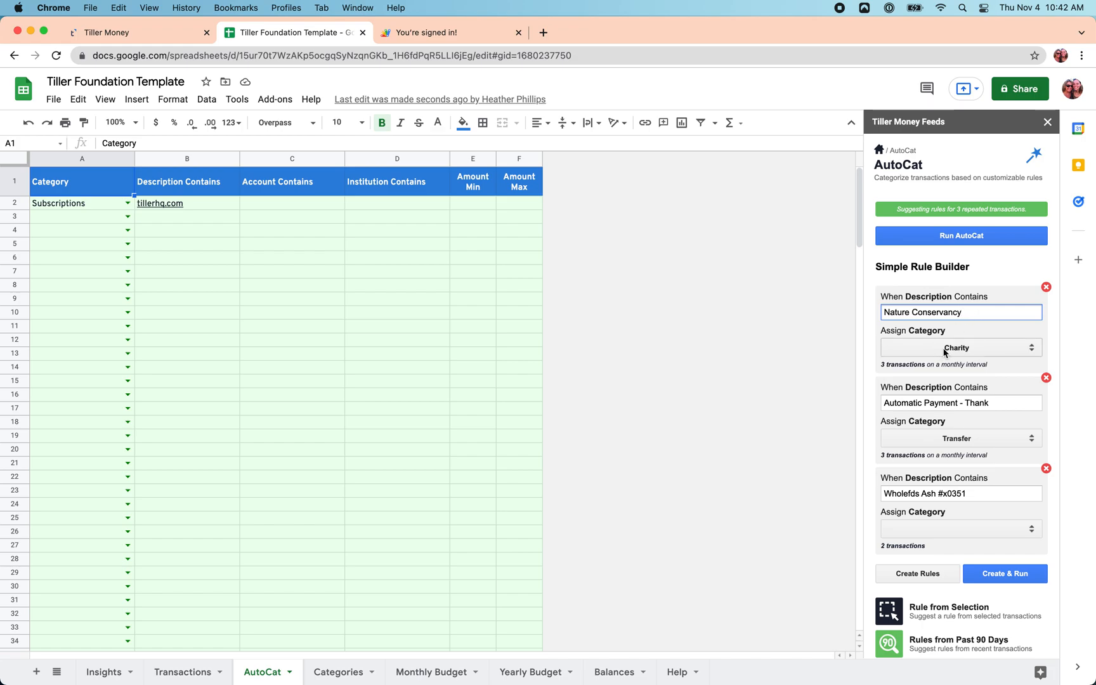
pyautogui.click(959, 348)
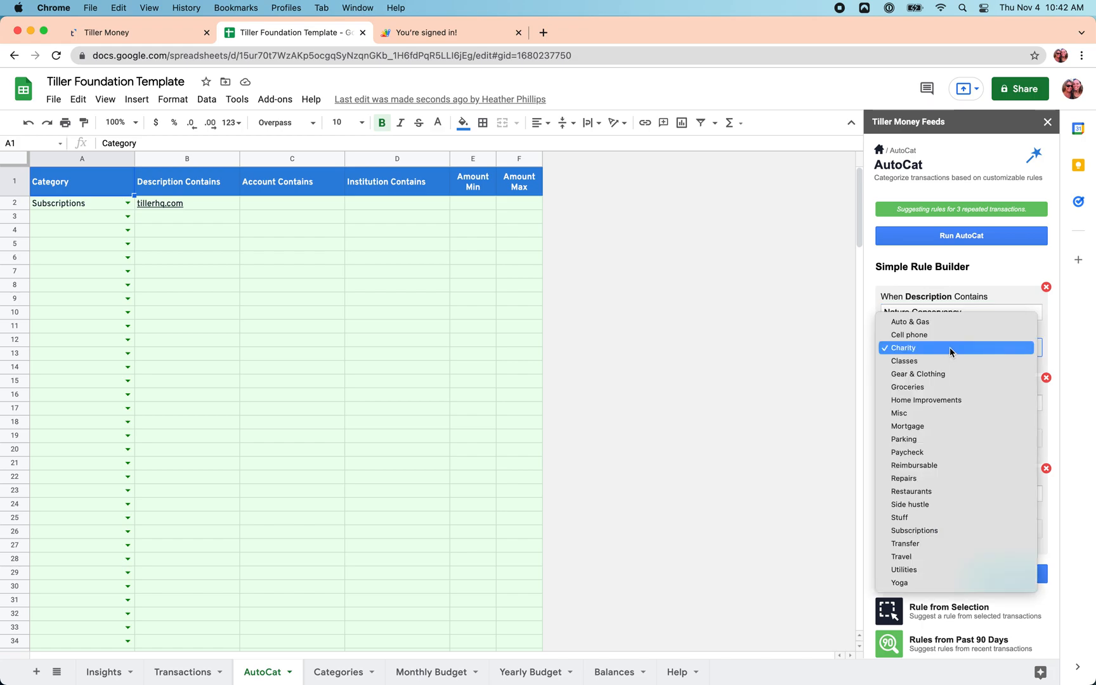
pyautogui.click(904, 348)
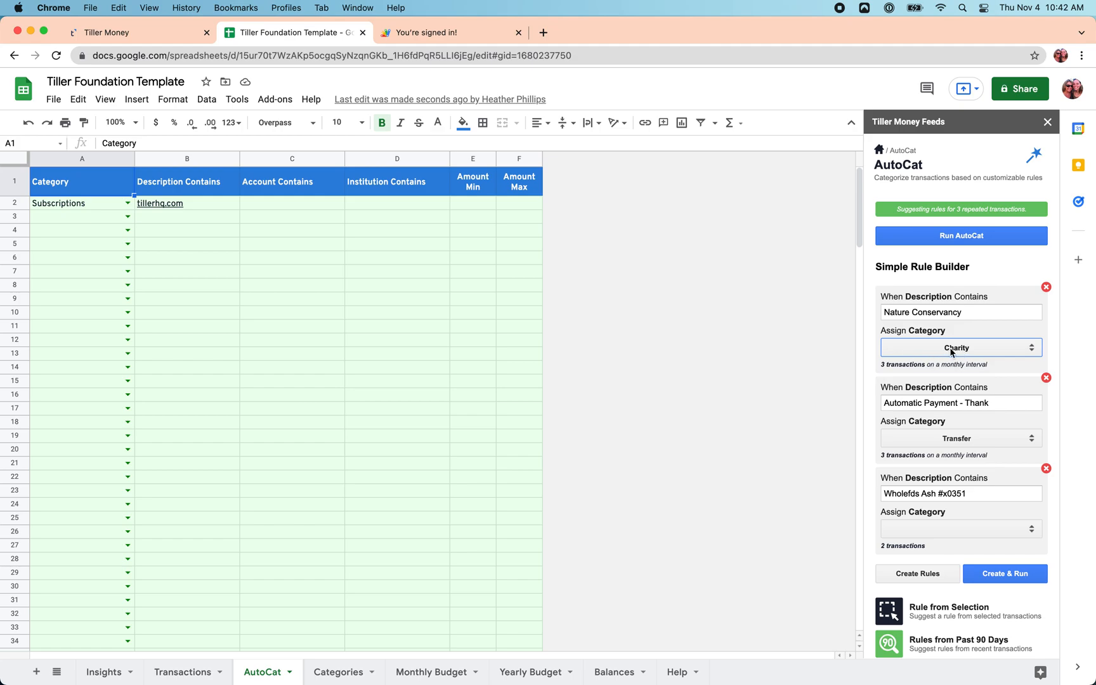
pyautogui.click(960, 403)
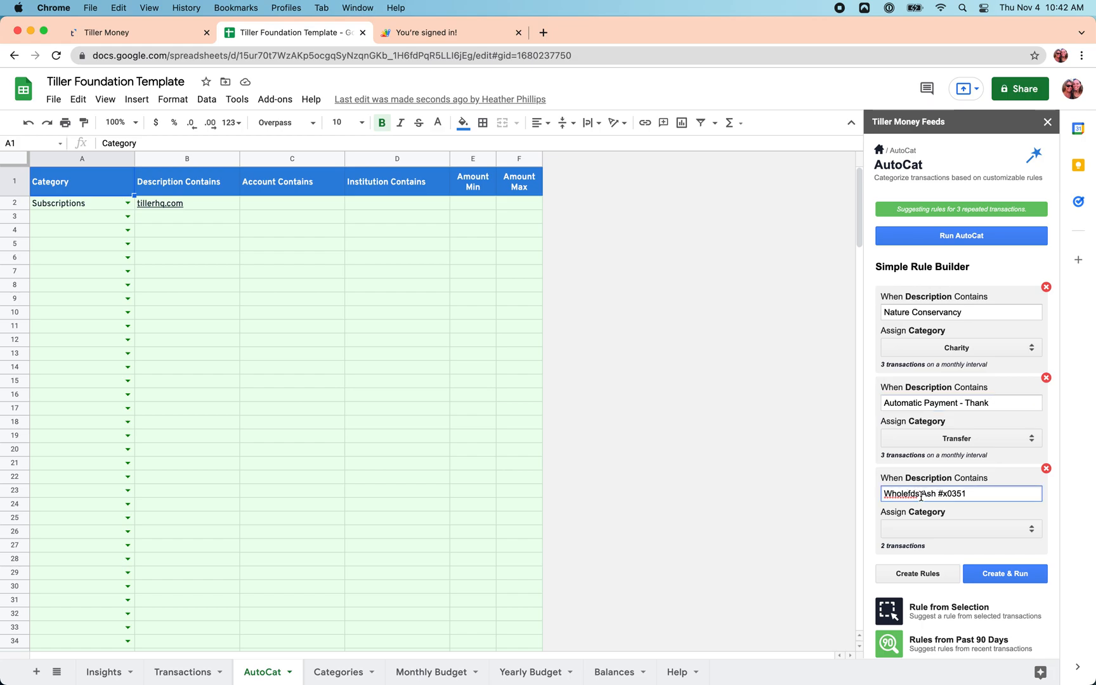
# - Trim the third rule to 'Wholefds', assign Groceries, and create & run the three rules
pyautogui.doubleClick(951, 494)
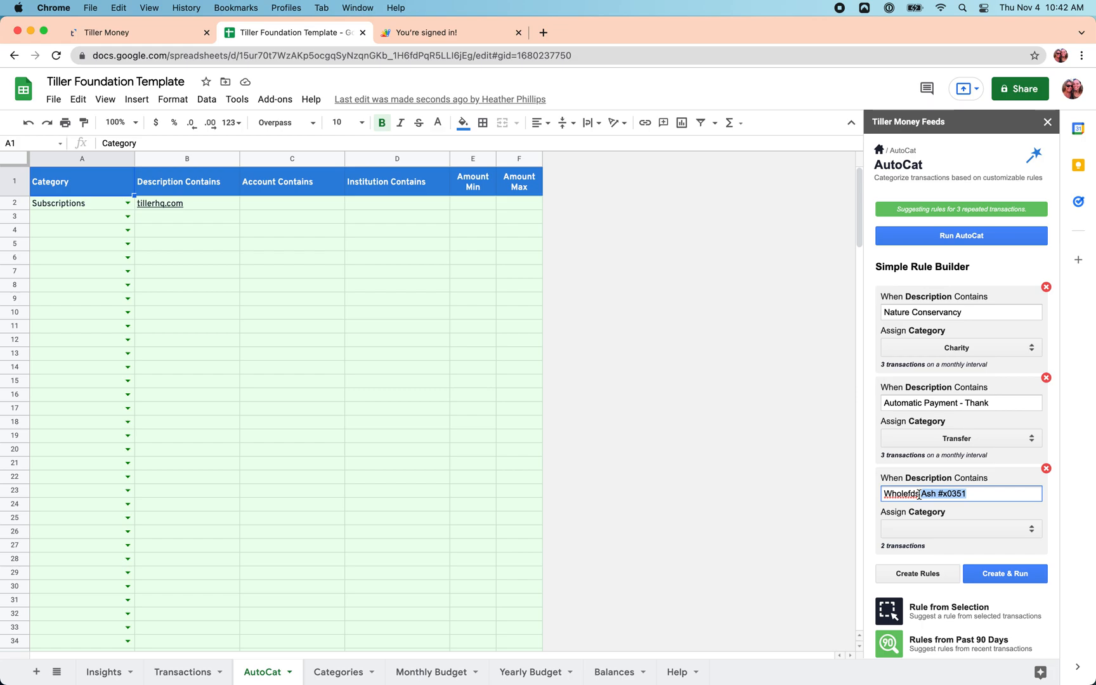
pyautogui.press('Backspace')
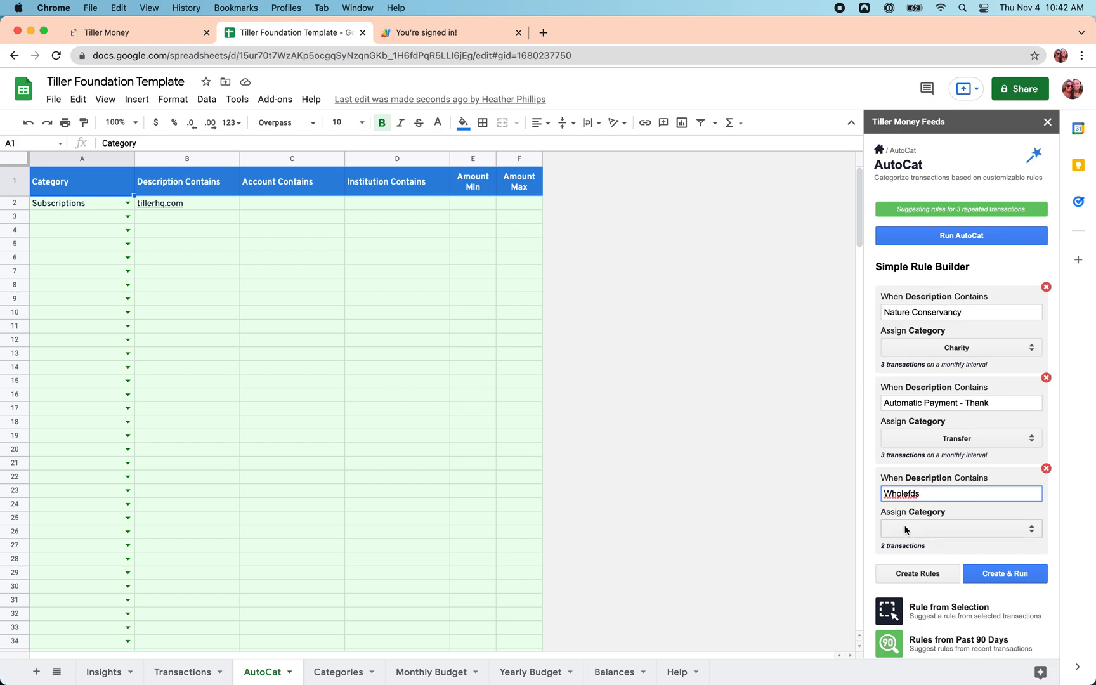
pyautogui.click(959, 529)
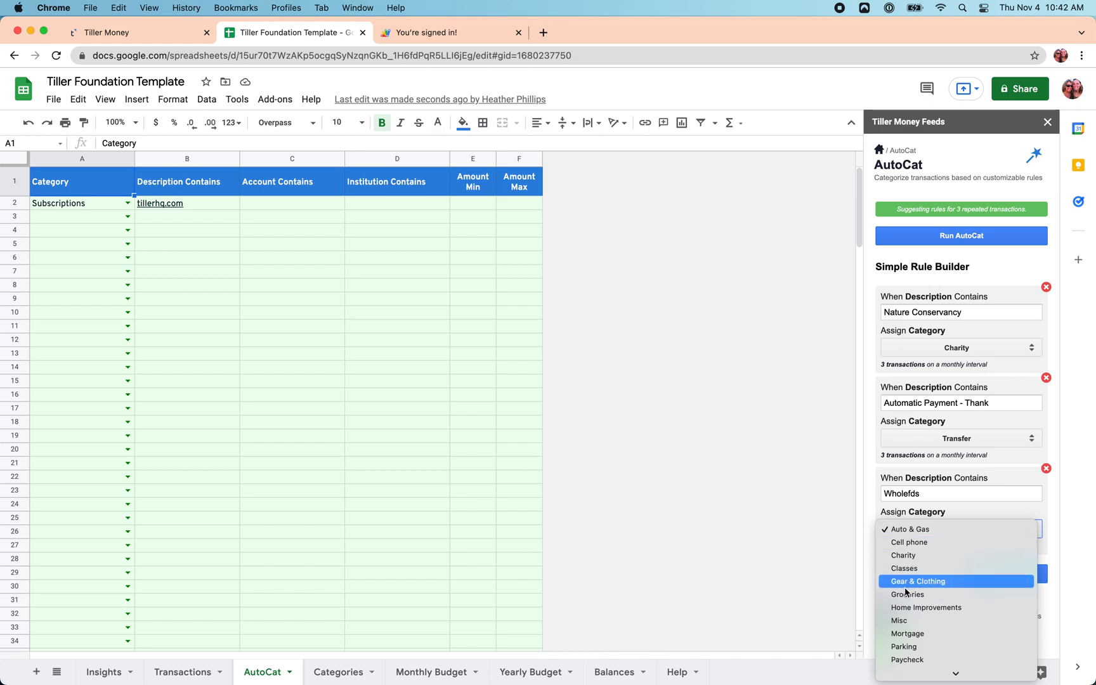
pyautogui.click(907, 595)
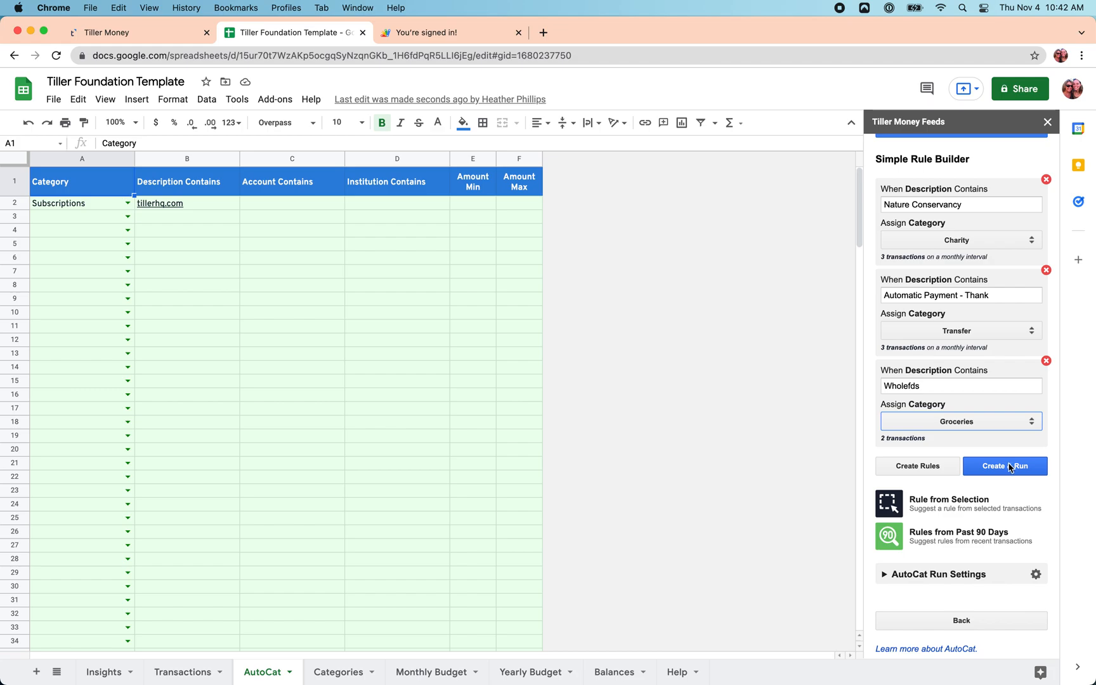
pyautogui.click(1005, 466)
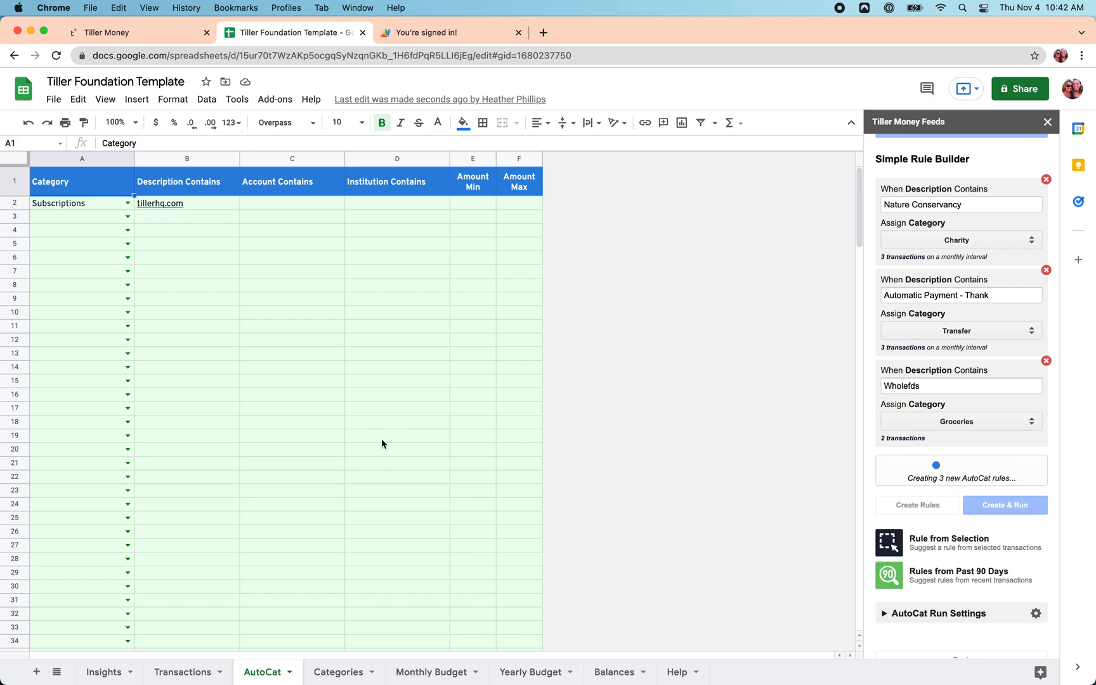
# - Review the new Charity, Transfer and Groceries rule rows after 8 transactions update
pyautogui.click(1004, 505)
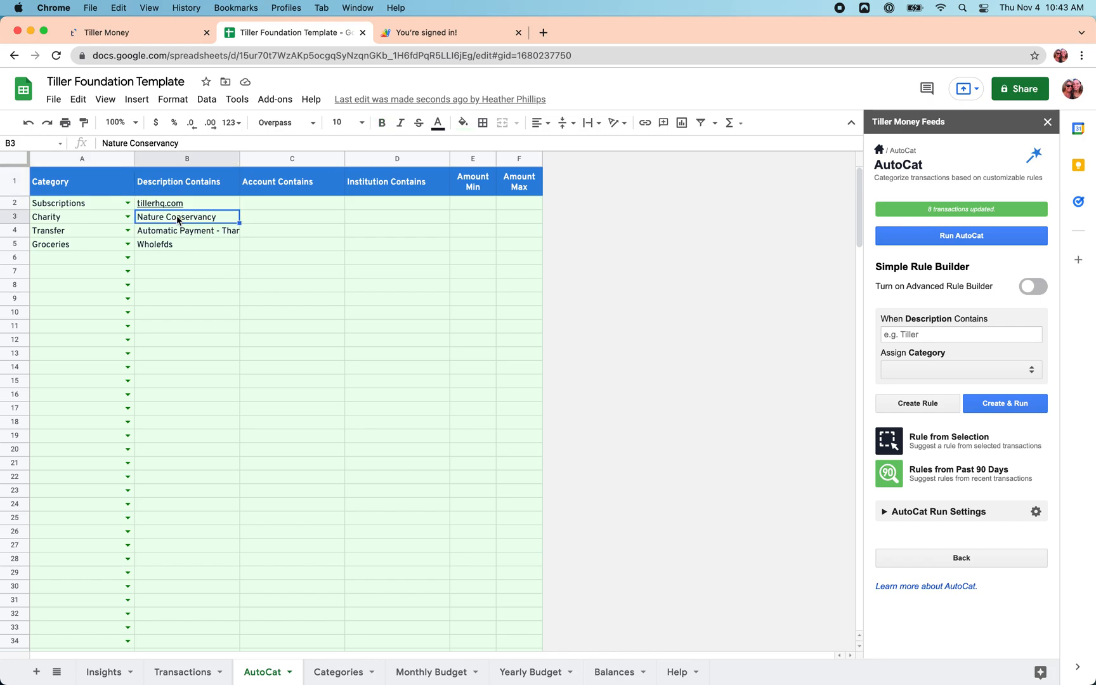
pyautogui.moveTo(107, 219)
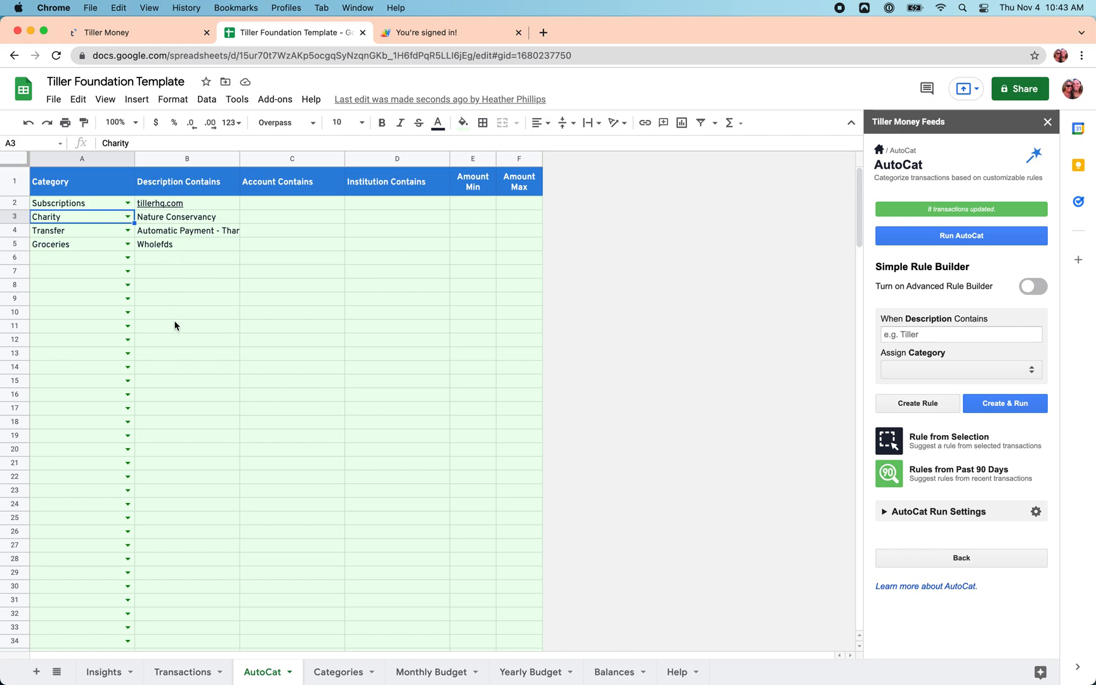
pyautogui.moveTo(187, 672)
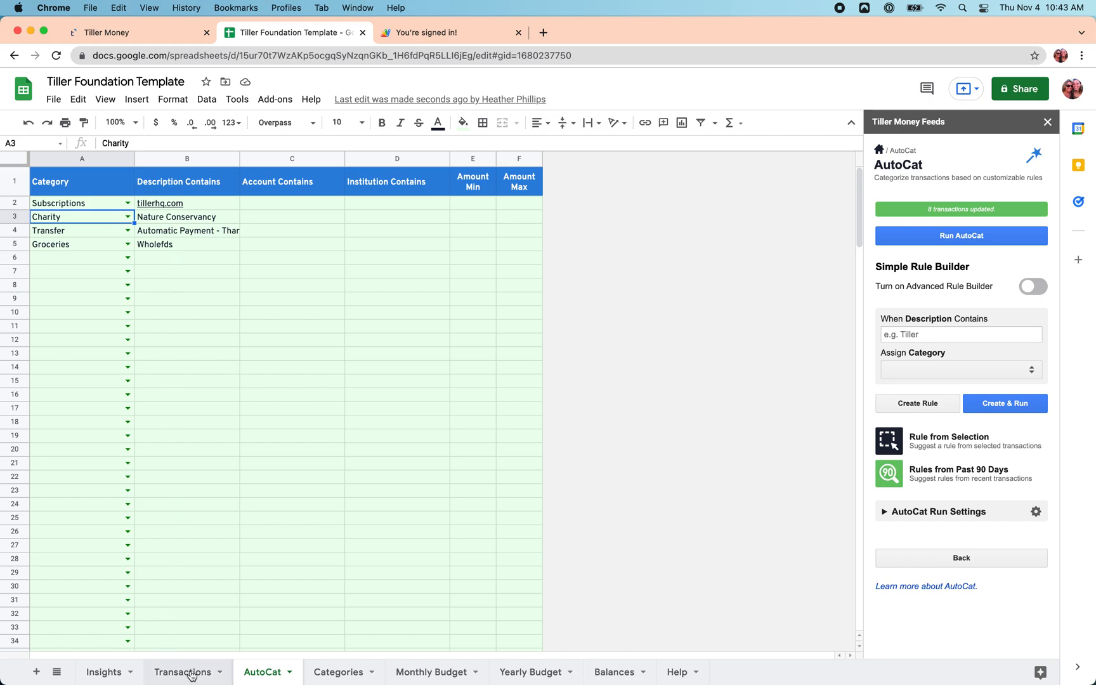
# - Return to the Transactions sheet to see the auto-filled Charity, Transfer and Groceries categories
pyautogui.click(183, 672)
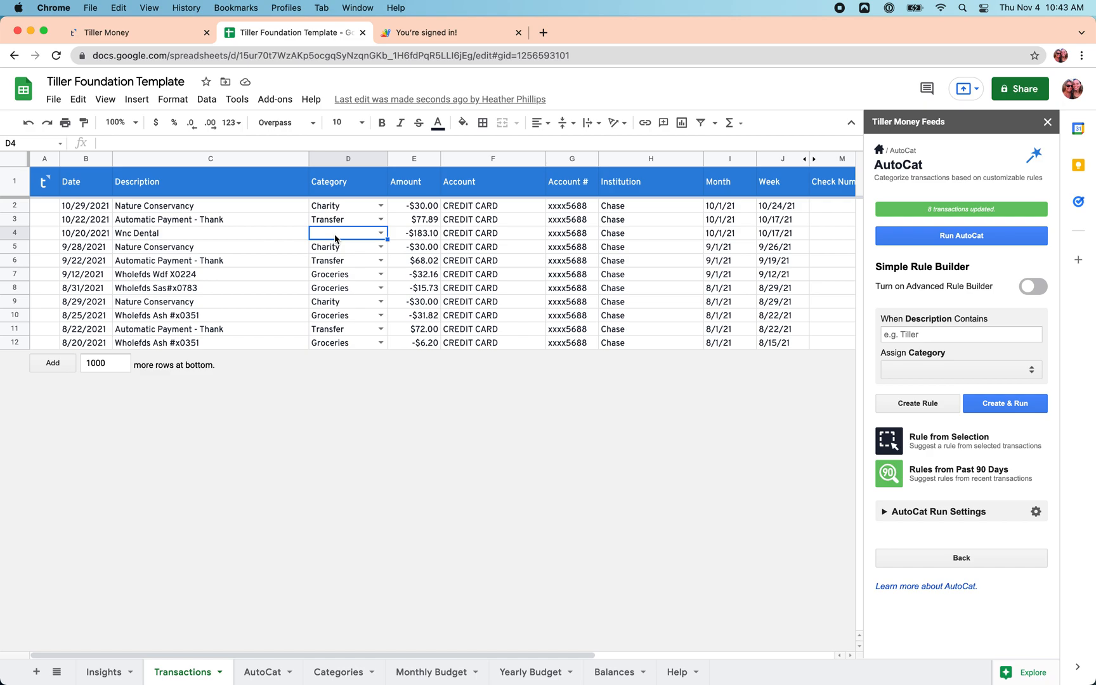
pyautogui.moveTo(262, 655)
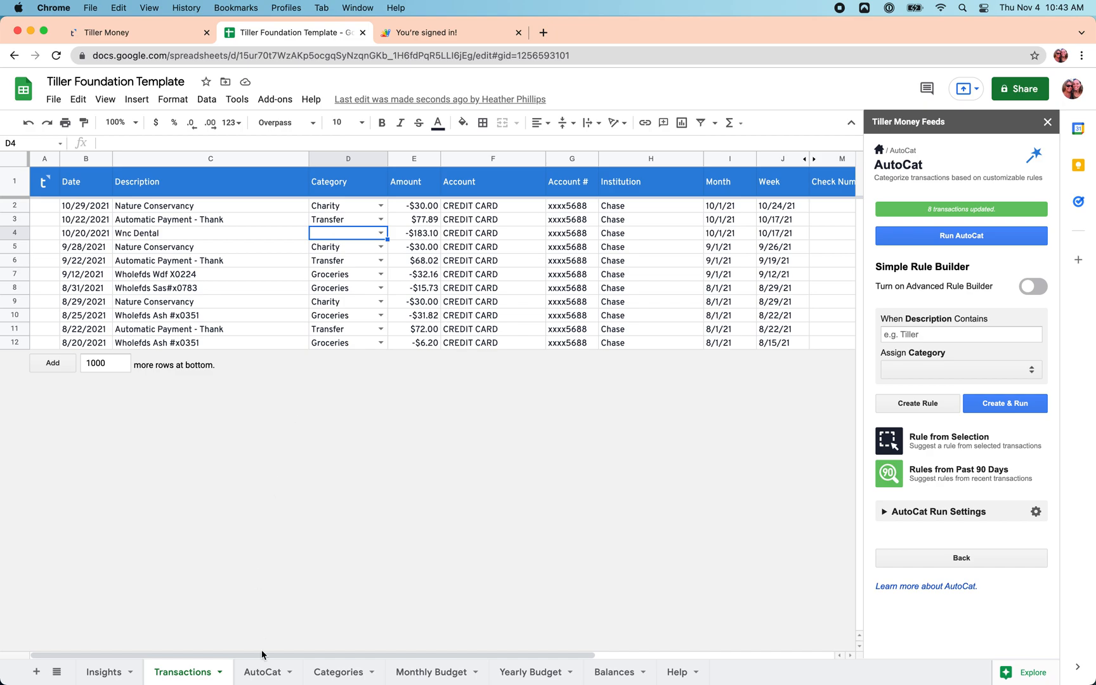
# - Move the Wholefds Groceries rule up to row 3 on AutoCat and expand the run settings
pyautogui.click(262, 672)
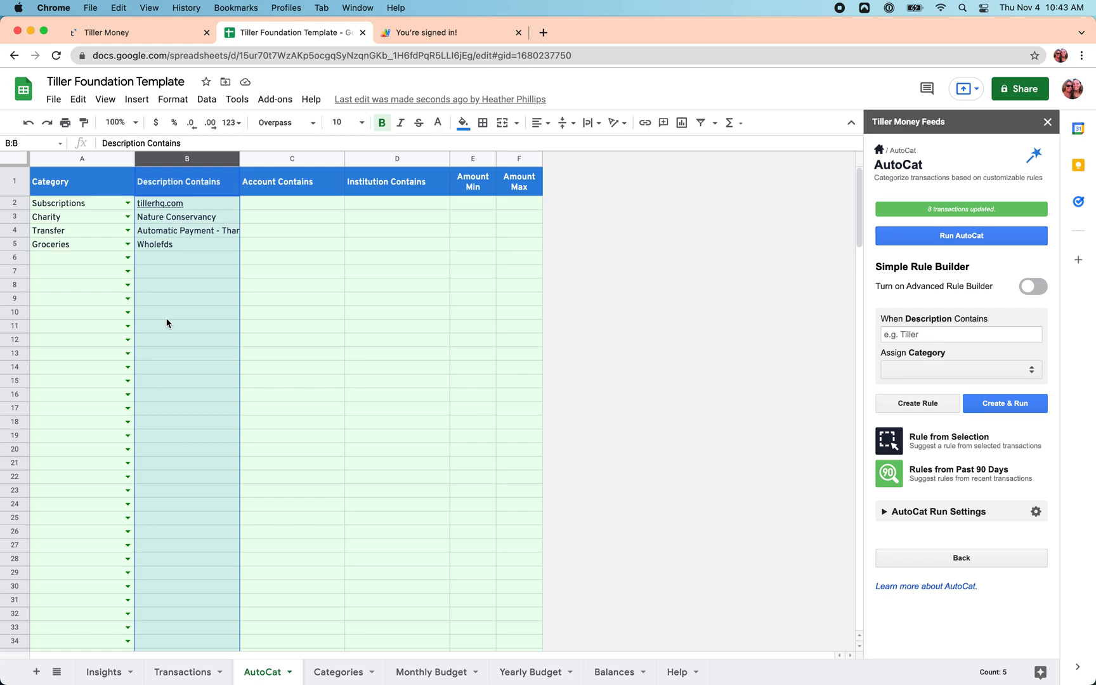
pyautogui.moveTo(286, 214)
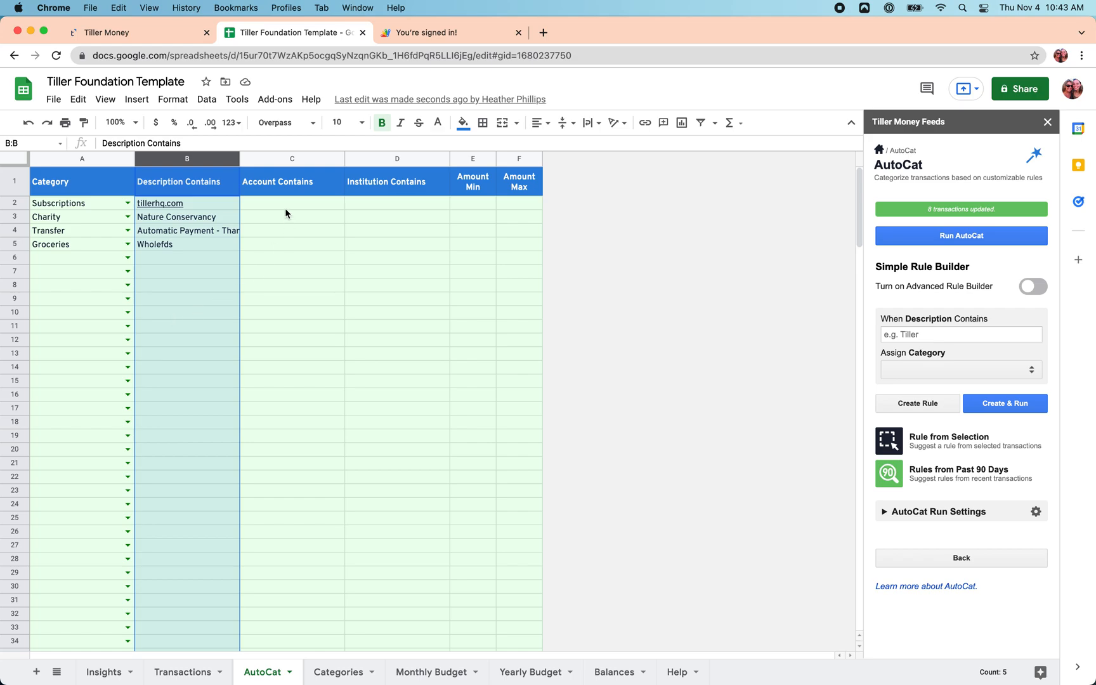
pyautogui.click(292, 204)
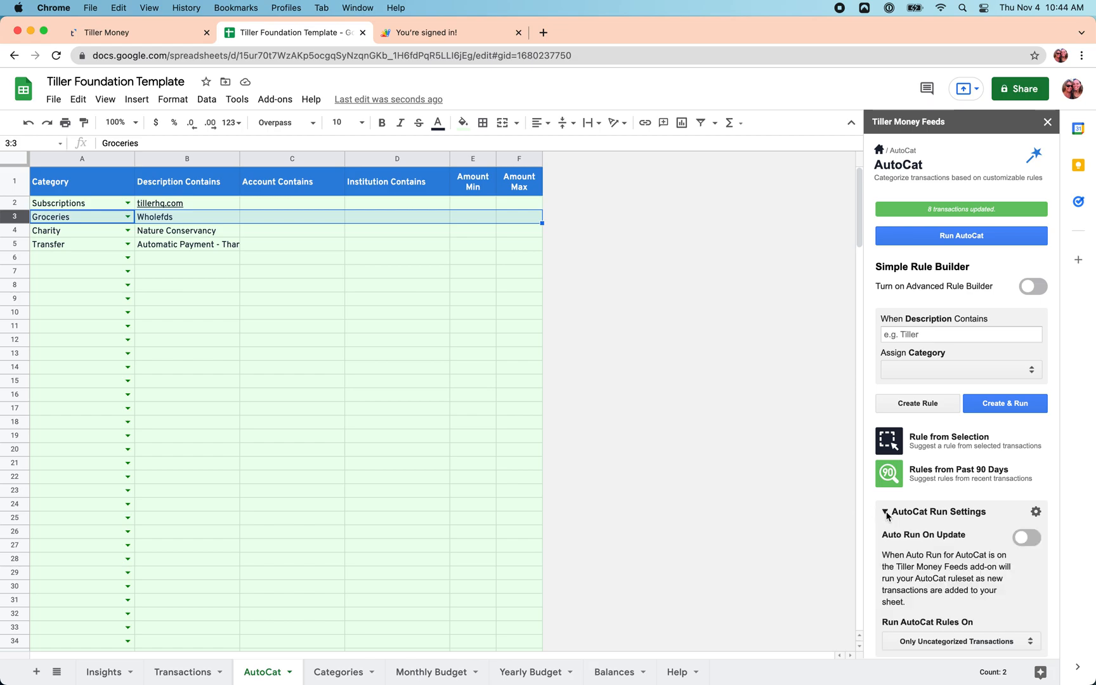
# - Enable Auto Run On Update in AutoCat Run Settings so rules apply to new transactions
pyautogui.scroll(-3)
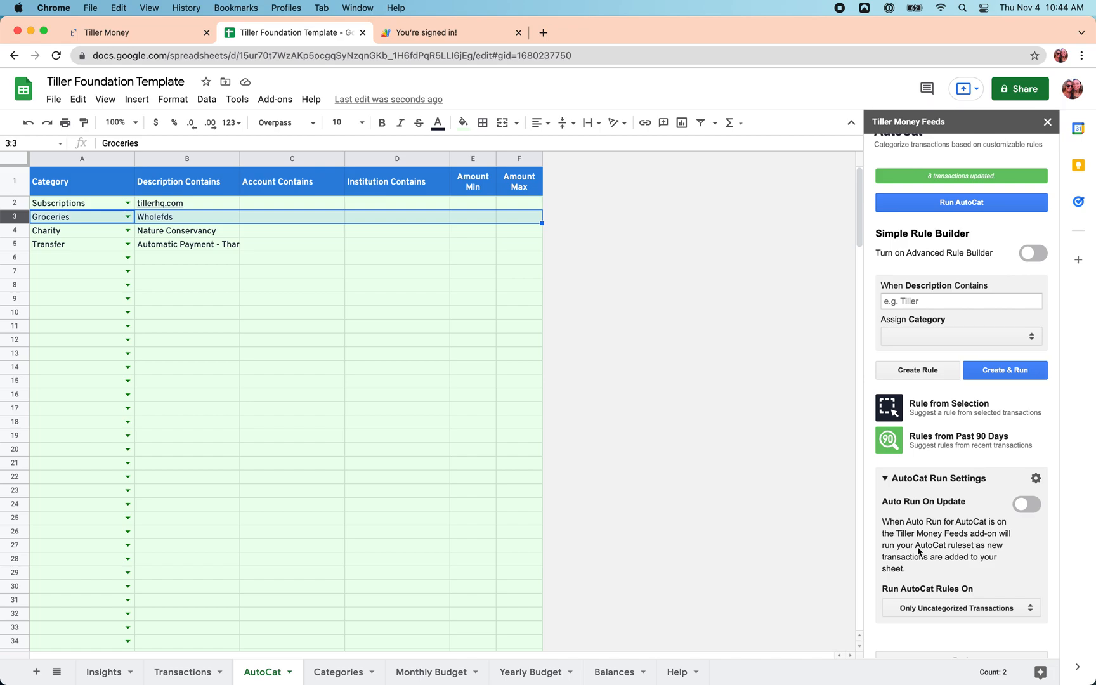
pyautogui.click(1027, 502)
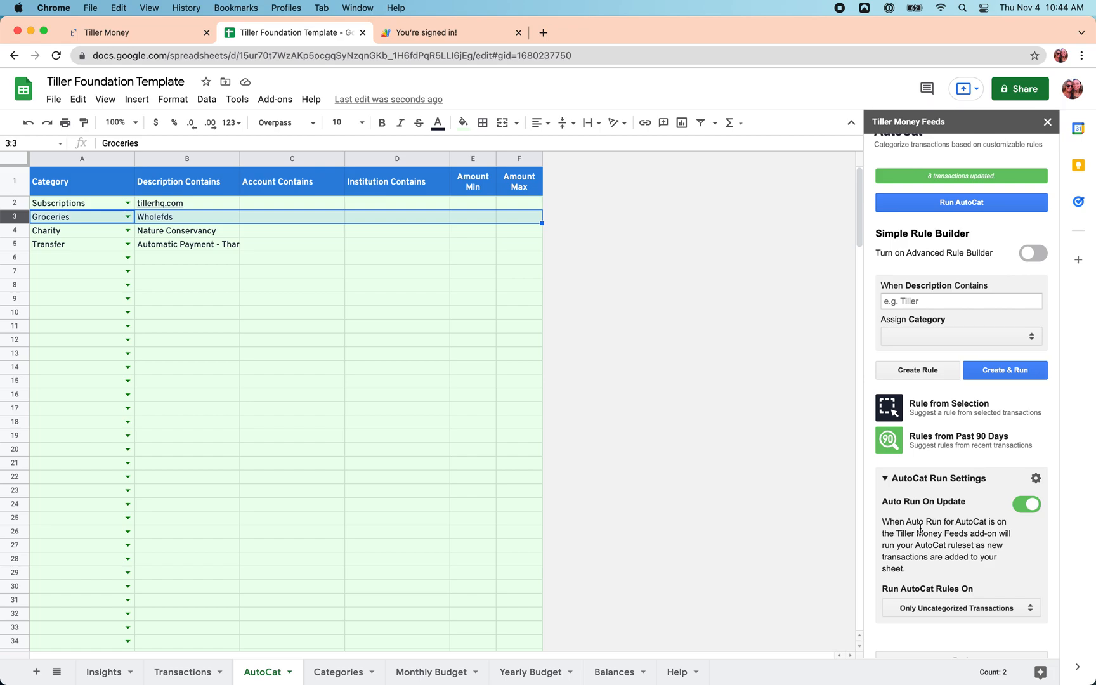
pyautogui.moveTo(940, 511)
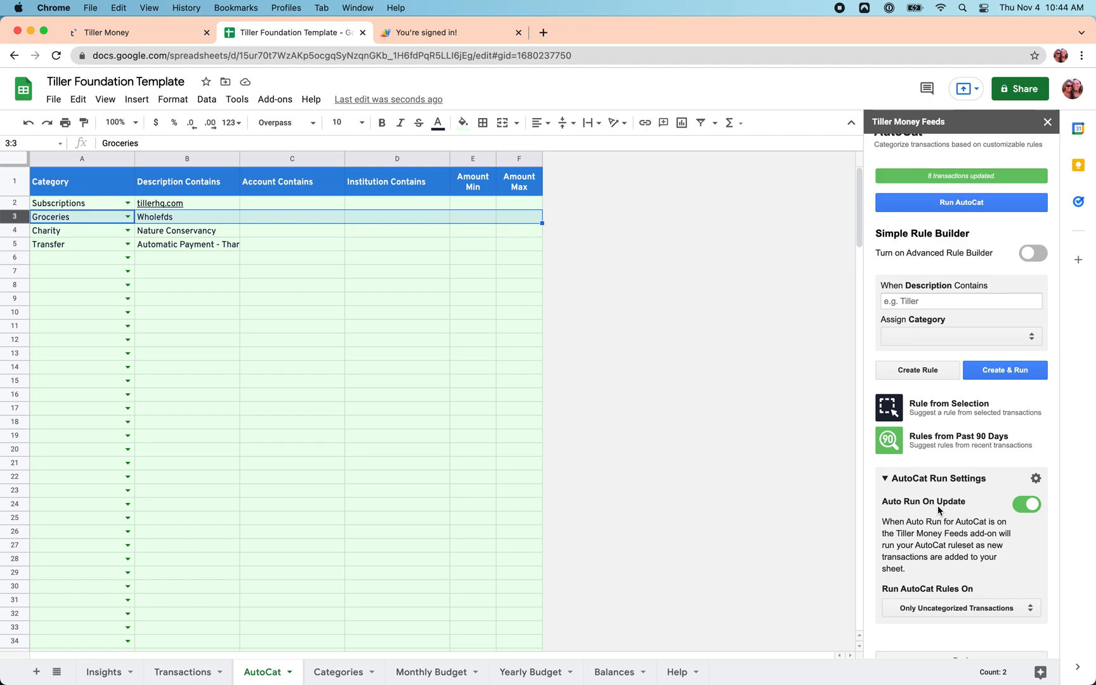
pyautogui.moveTo(187, 672)
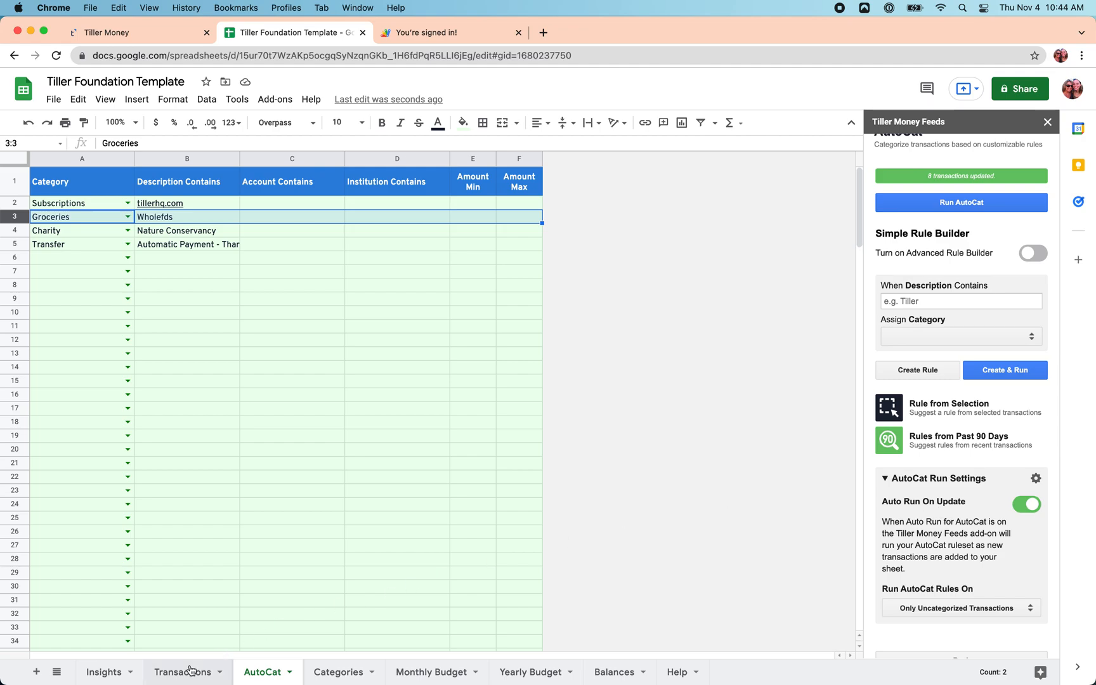
pyautogui.click(182, 671)
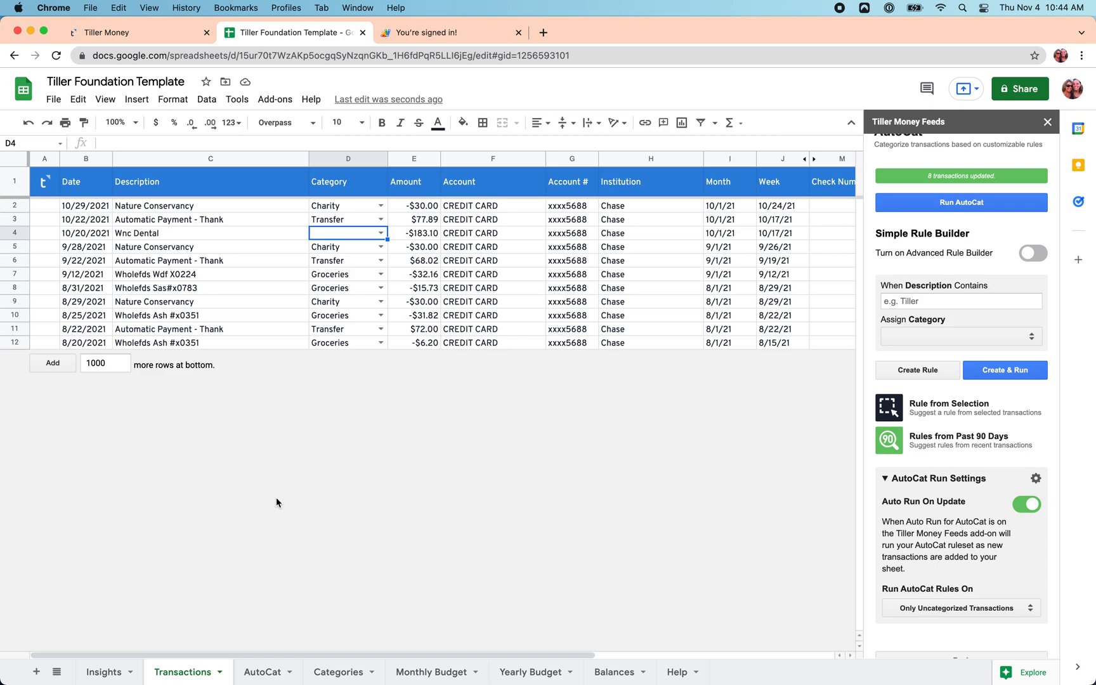
pyautogui.click(338, 672)
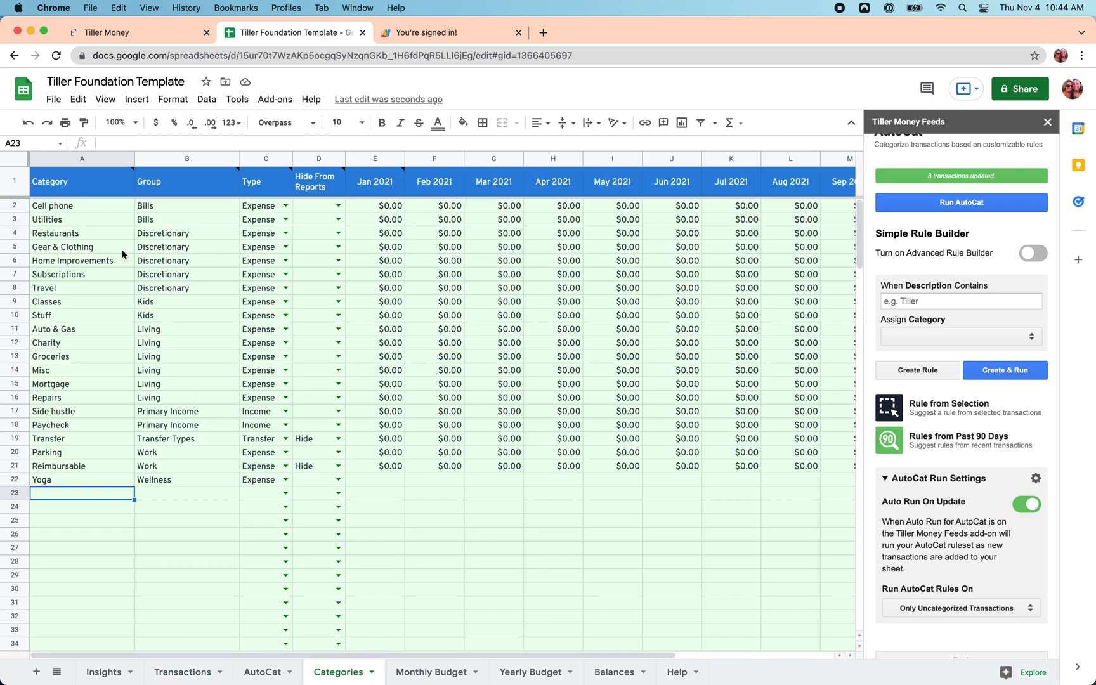
pyautogui.click(81, 274)
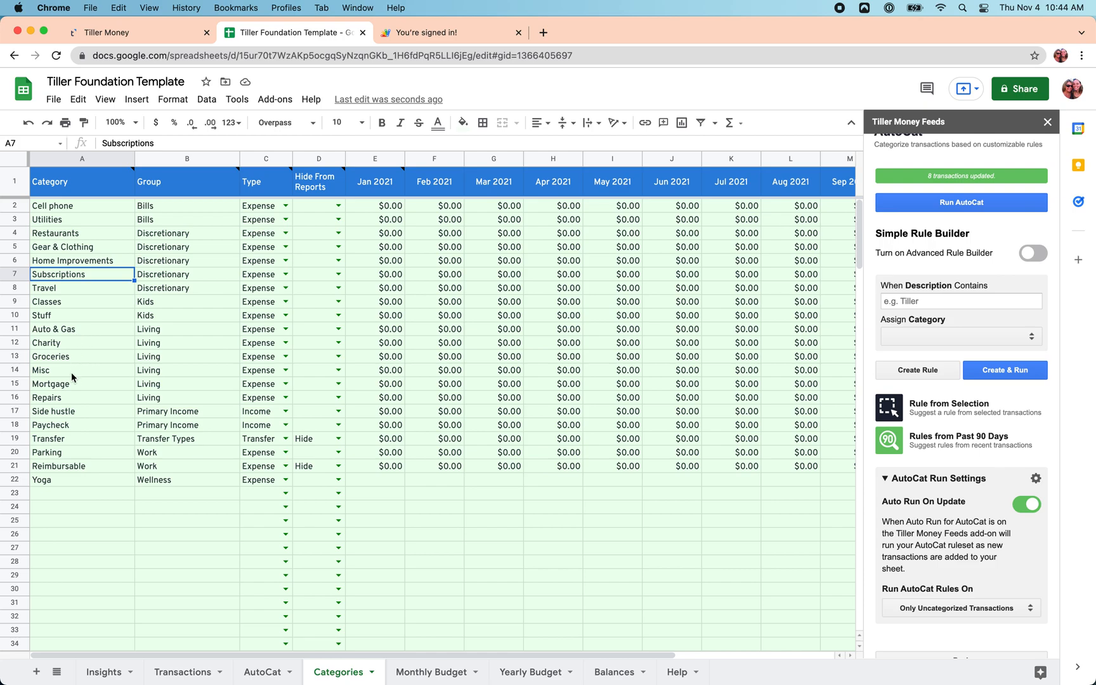
pyautogui.moveTo(75, 426)
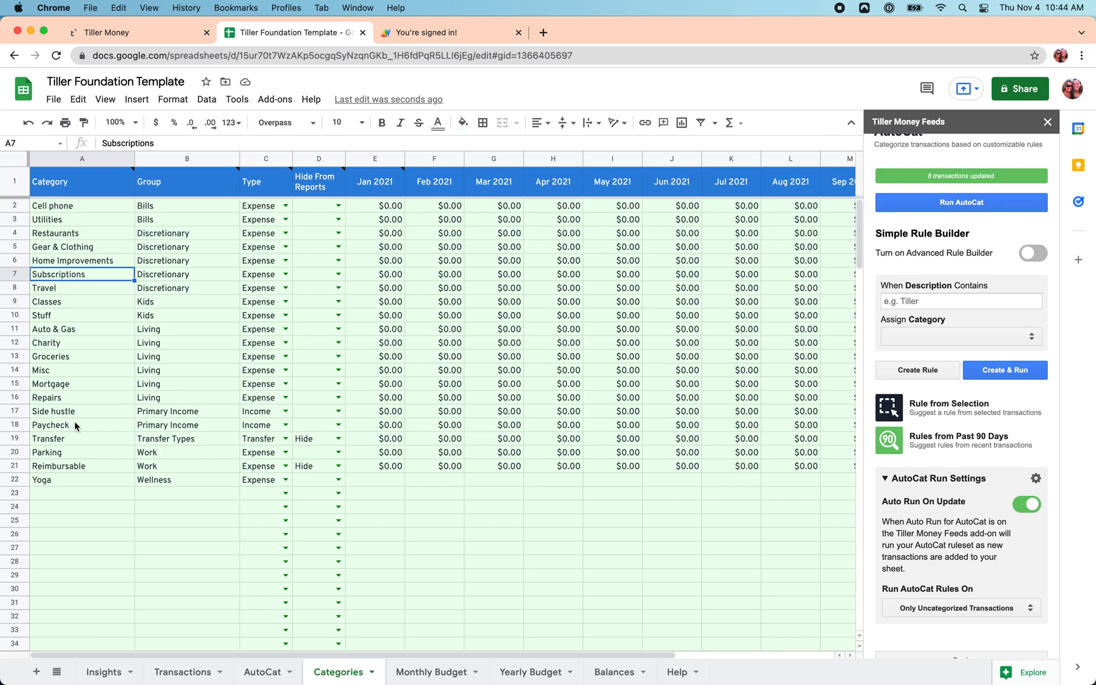
pyautogui.click(181, 672)
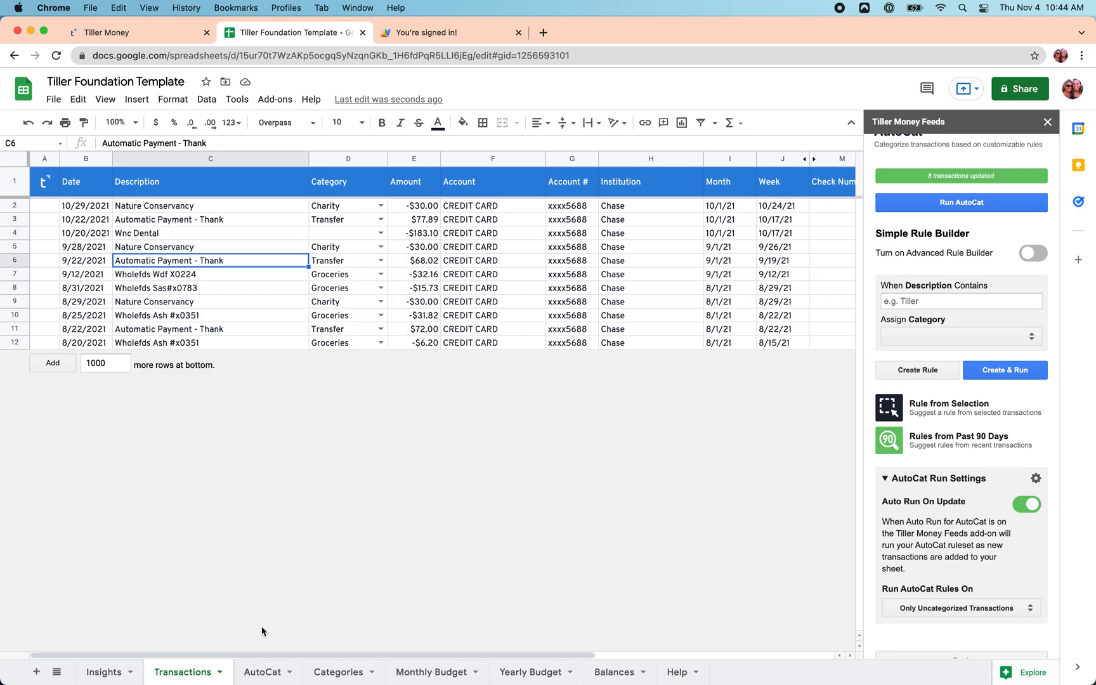
pyautogui.click(261, 672)
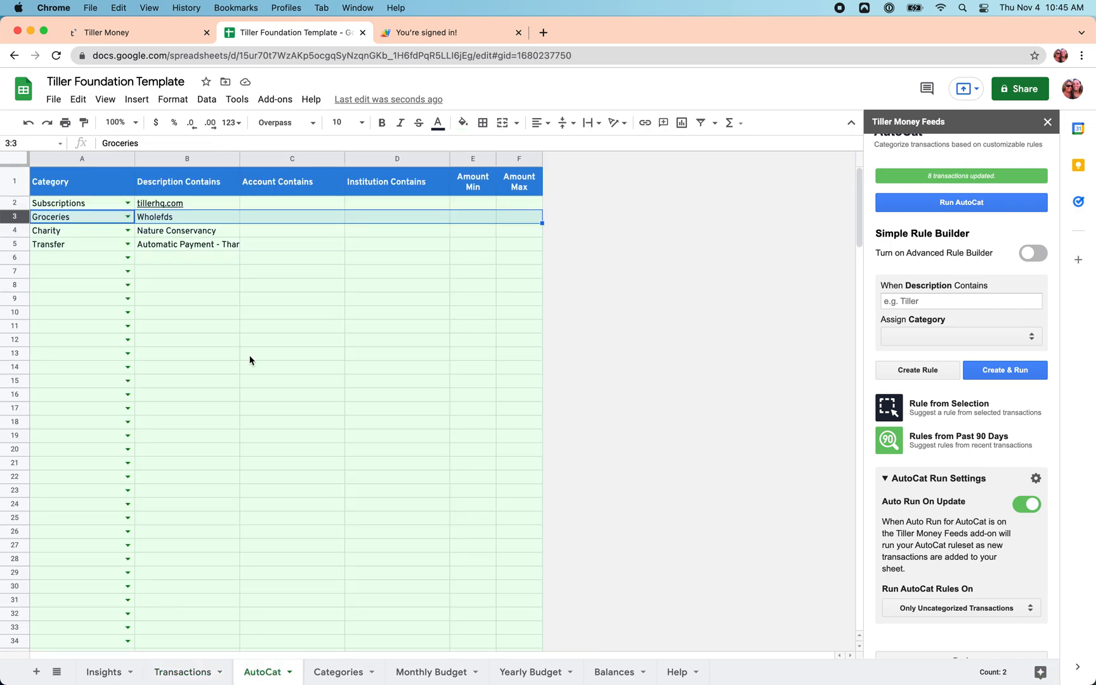